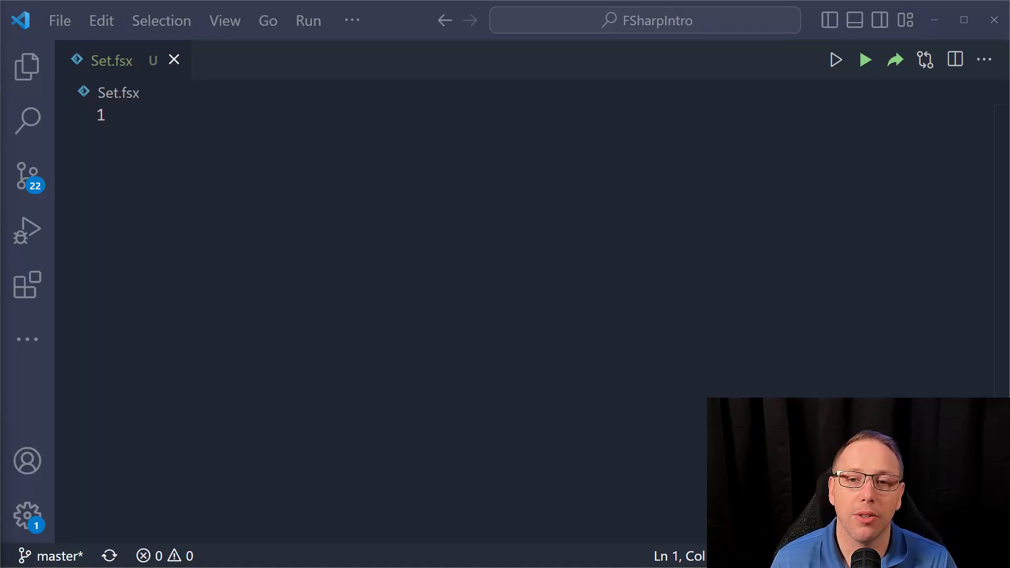
- Write let a = Set [1; 2; 3] on line 1 and evaluate it in F# Interactive
{"action": "left_click", "coordinate": [135, 115]}
{"action": "type", "text": "let"}
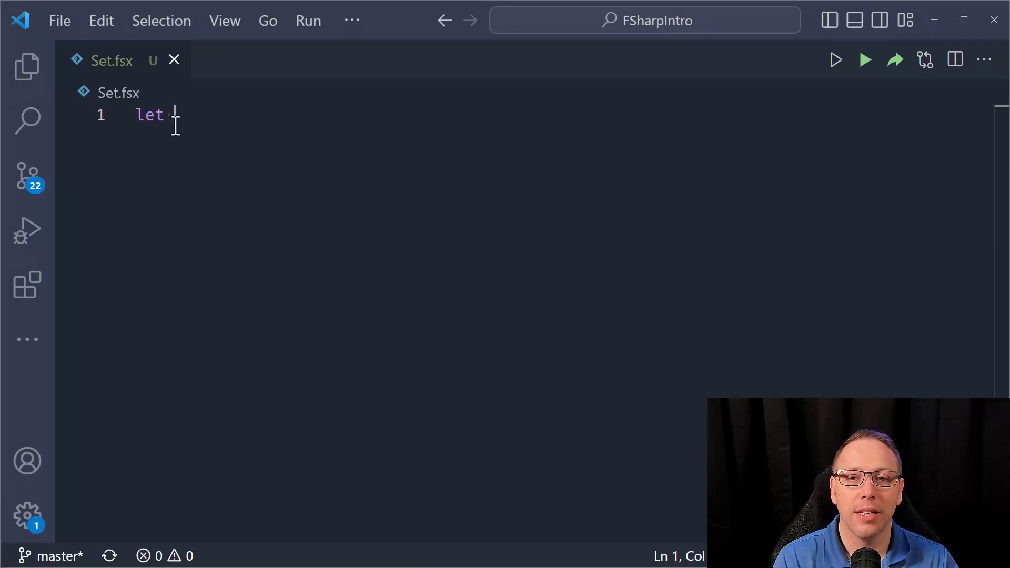
{"action": "type", "text": "a = Set"}
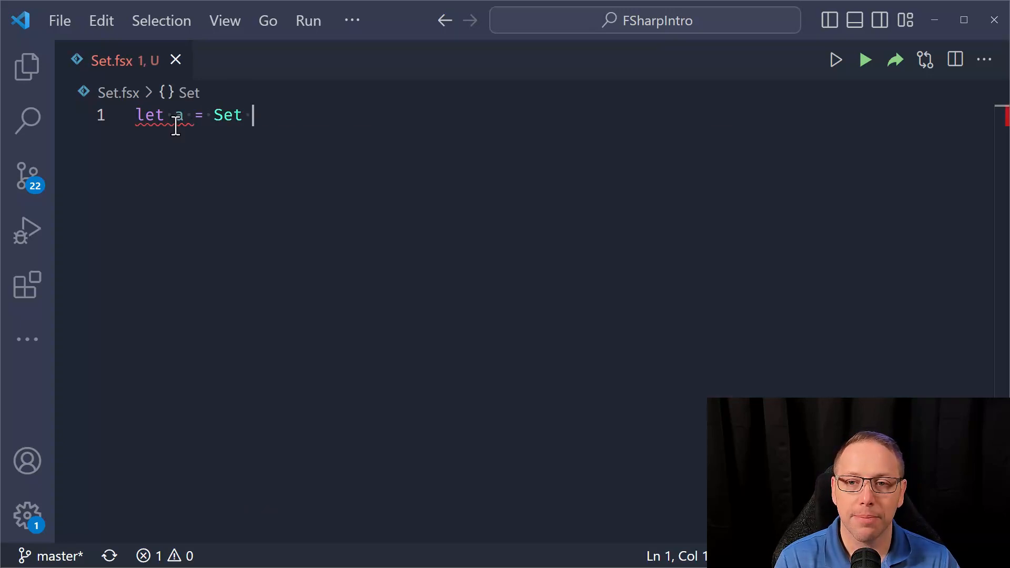
{"action": "type", "text": "[1; 2;]"}
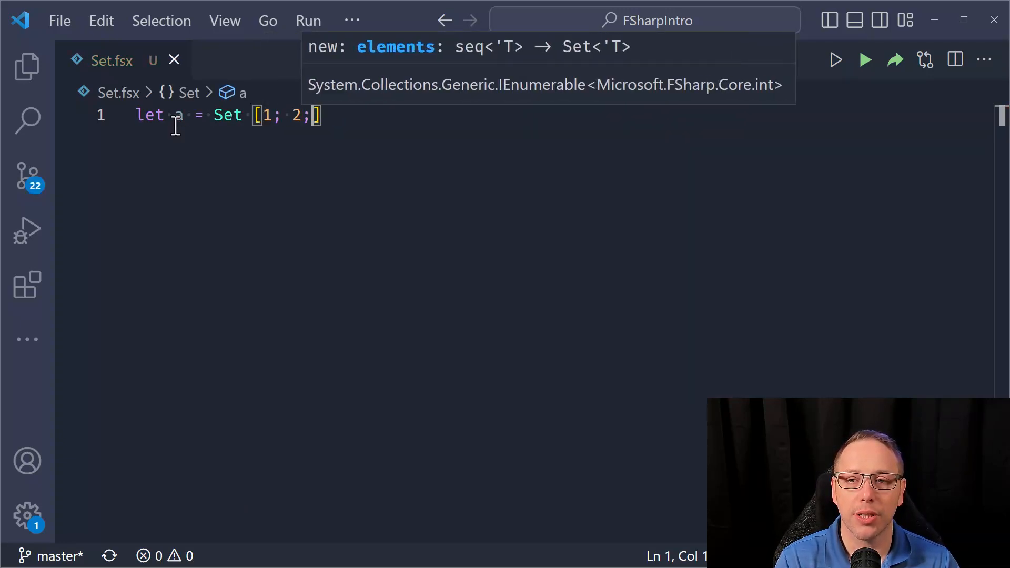
{"action": "type", "text": "3"}
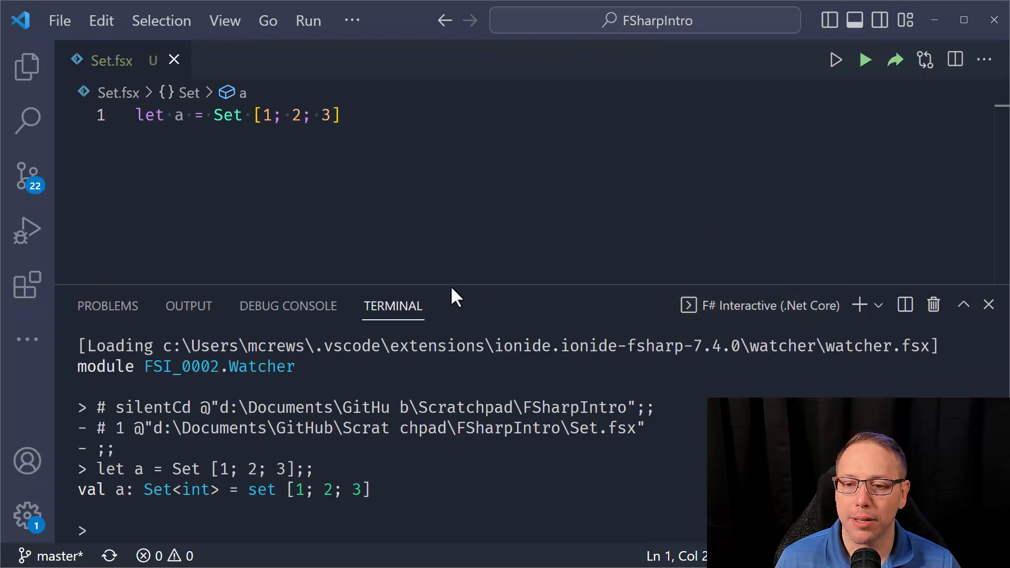
{"action": "mouse_move", "coordinate": [776, 263]}
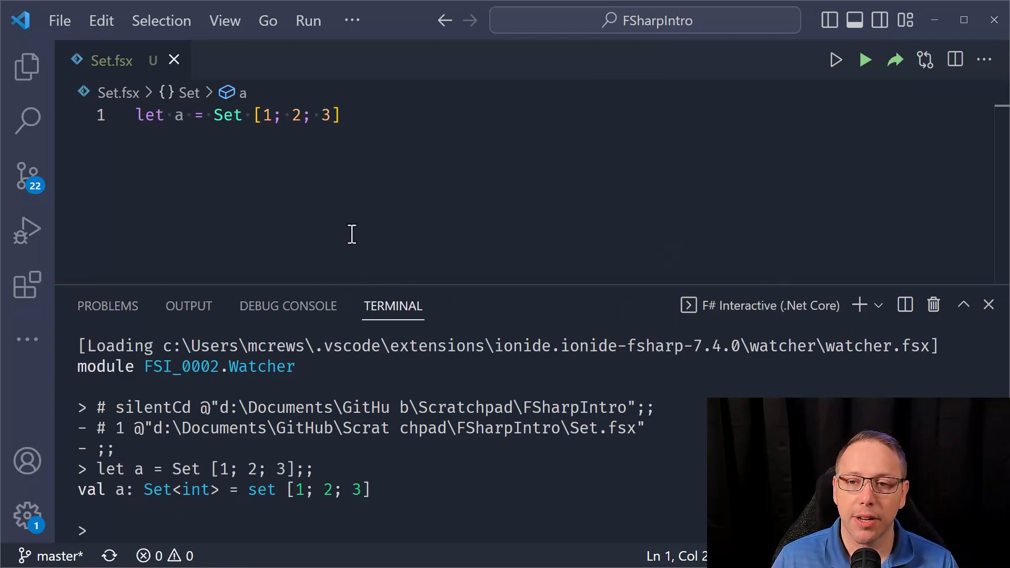
- Define set b over several lines and redefine a as Set [1; 2; 3; 3; 3; 3]
{"action": "type", "text": "let b = Set ["}
{"action": "type", "text": "2"}
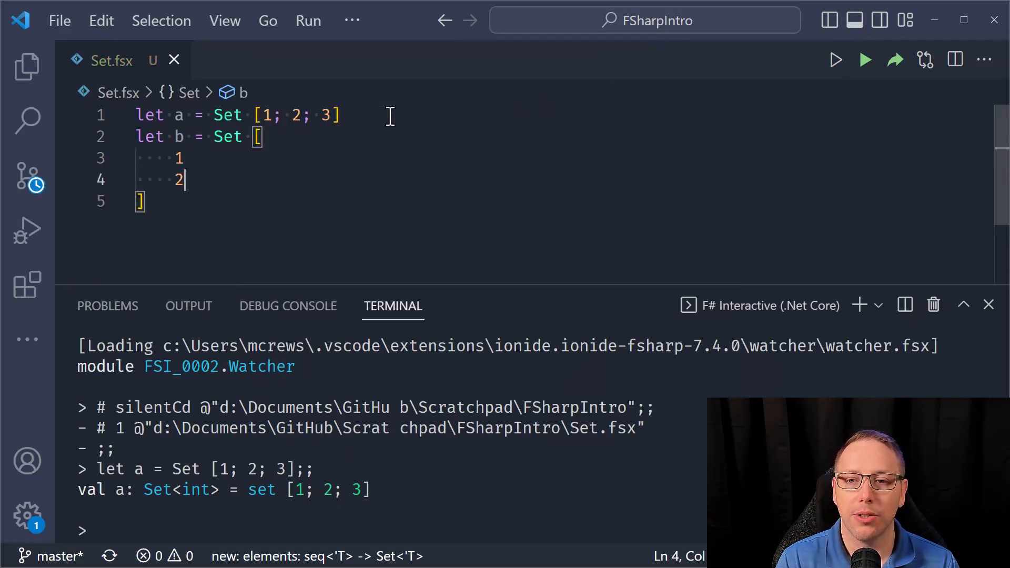
{"action": "type", "text": "3"}
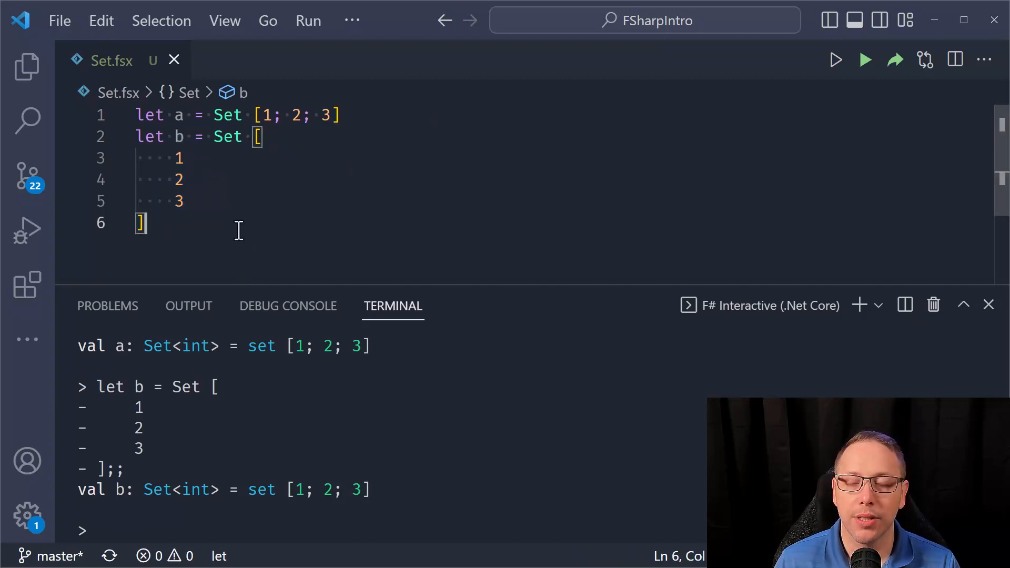
{"action": "type", "text": "let c"}
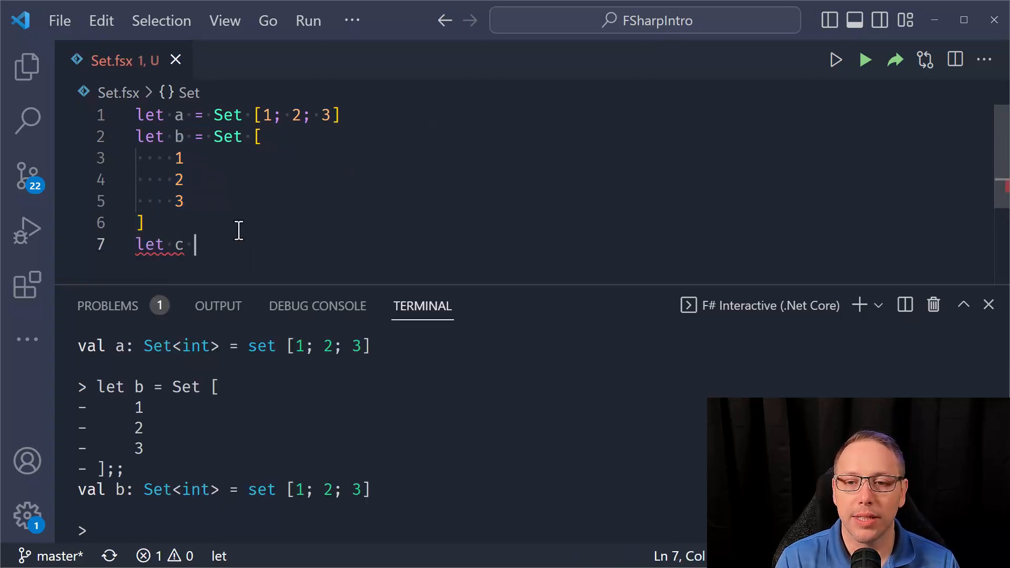
{"action": "type", "text": "a"}
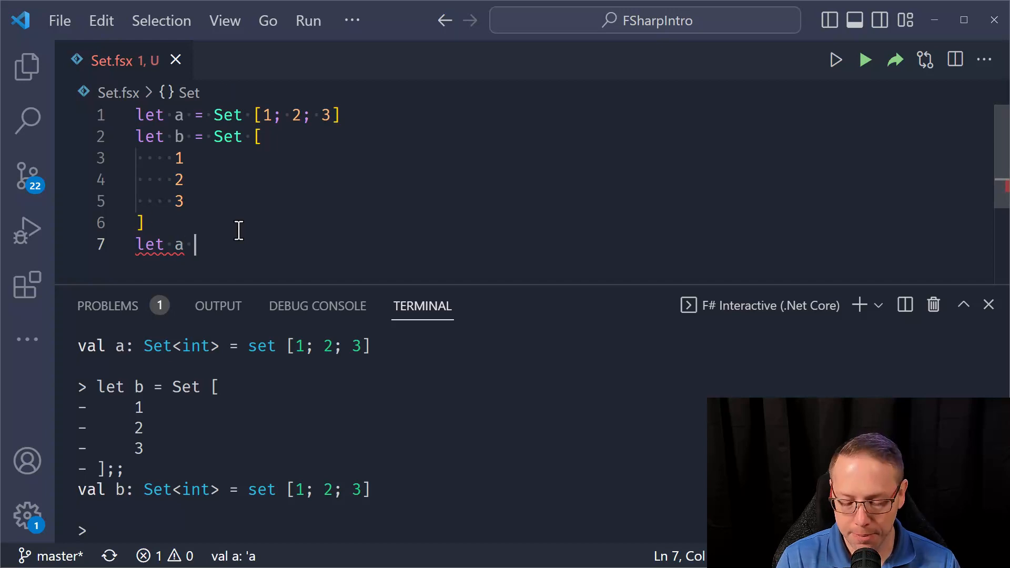
{"action": "type", "text": "= Set []"}
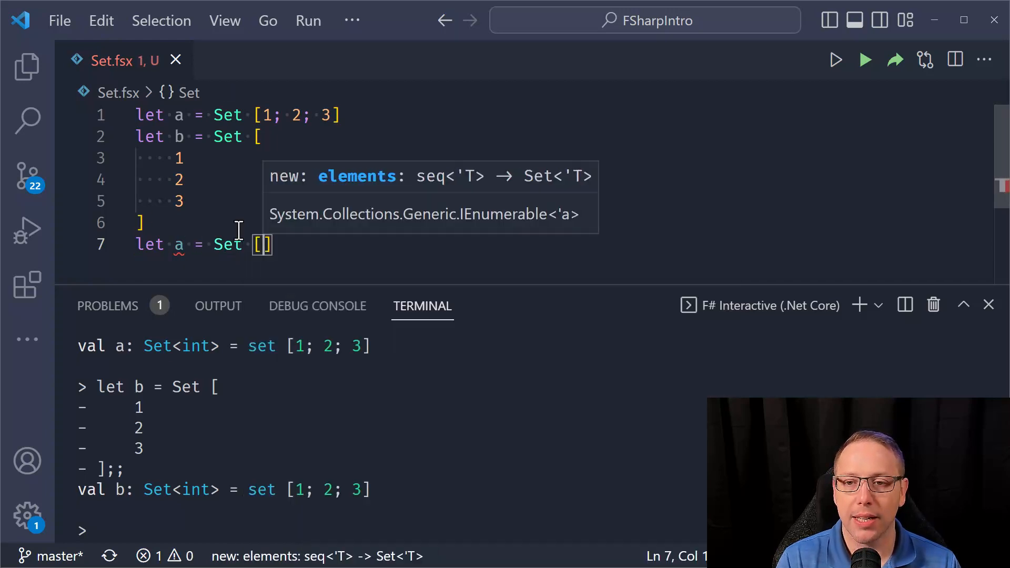
{"action": "type", "text": "1"}
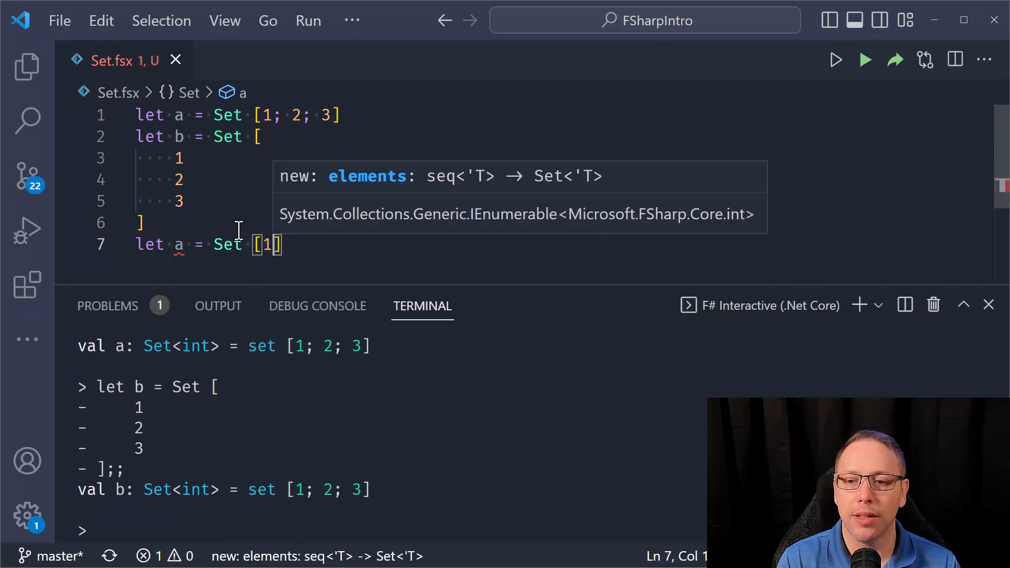
{"action": "type", "text": "; 2; 3; 3; 3; 3"}
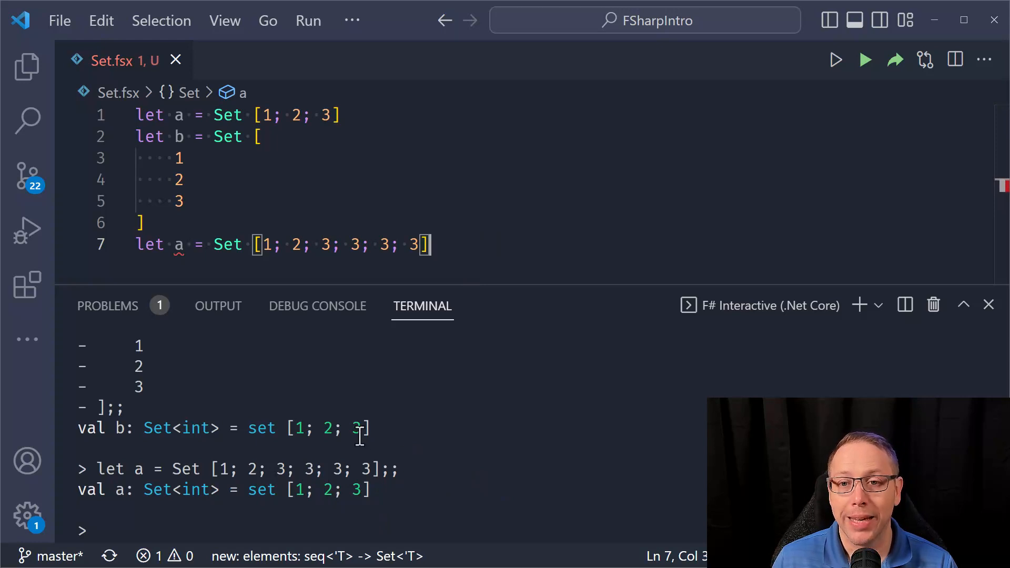
- Place the cursor at the end of line 7 to start defining c
{"action": "left_click", "coordinate": [412, 115]}
{"action": "type", "text": "let c"}
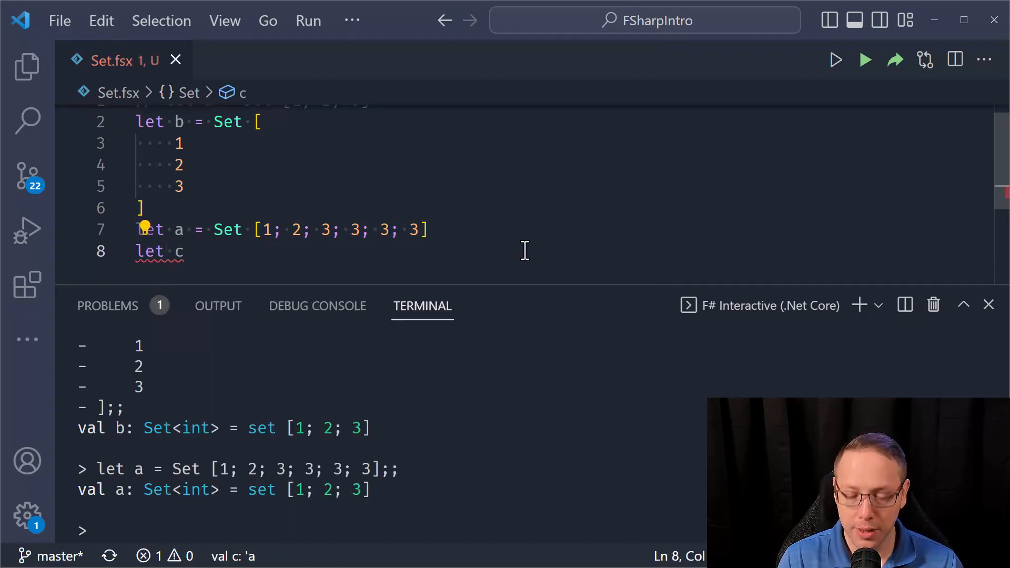
- Complete let c = Set [ for i in 1..3 do i ] and evaluate it as set [1; 2; 3]
{"action": "type", "text": "Set ["}
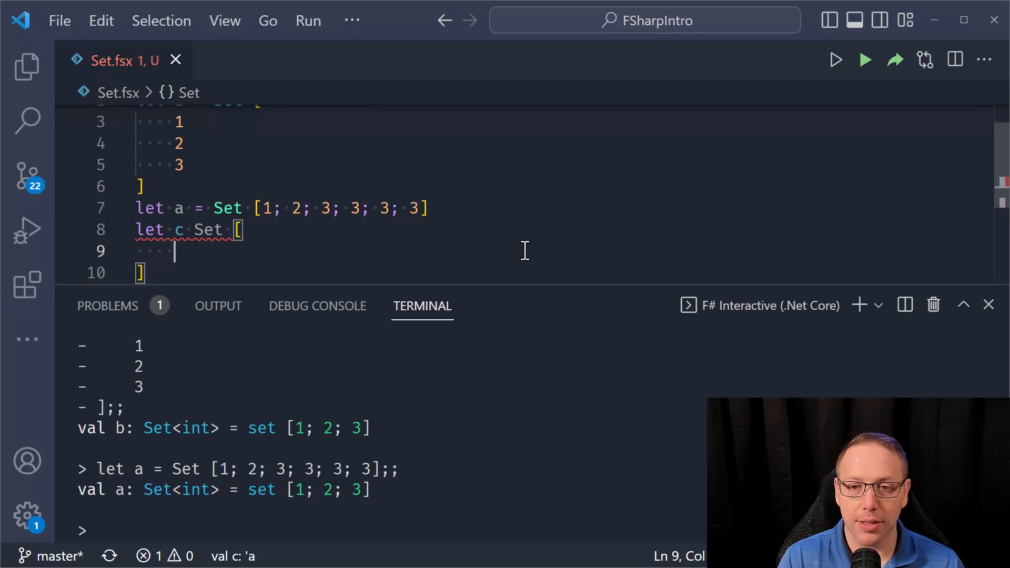
{"action": "type", "text": "for i in 1"}
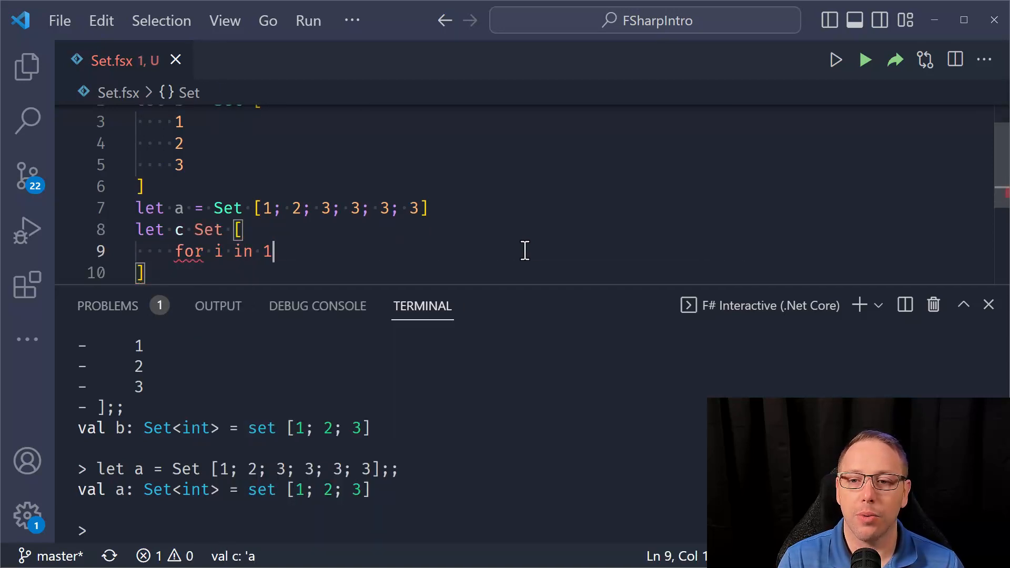
{"action": "type", "text": ".. 3 do"}
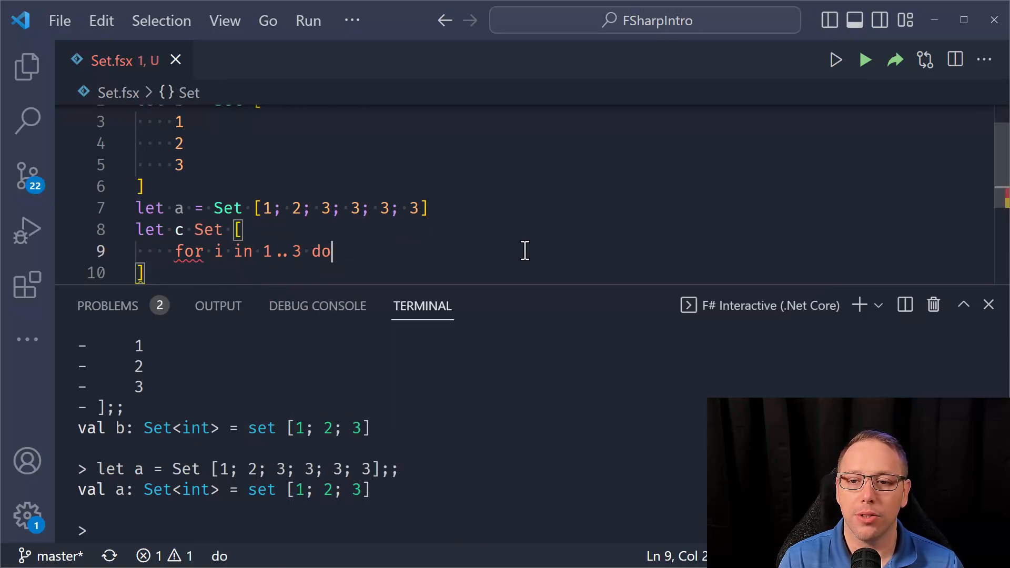
{"action": "type", "text": "i"}
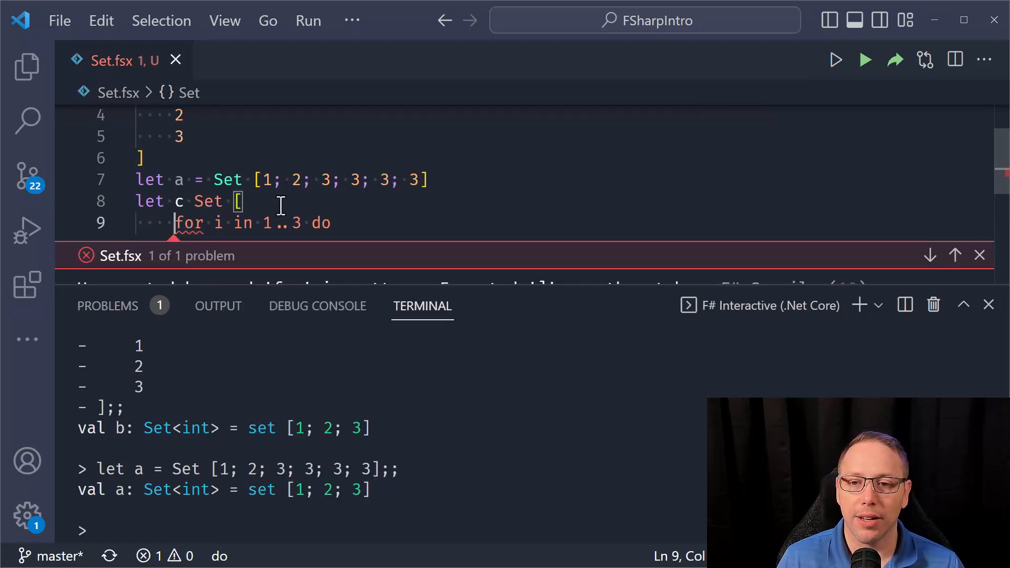
{"action": "type", "text": "="}
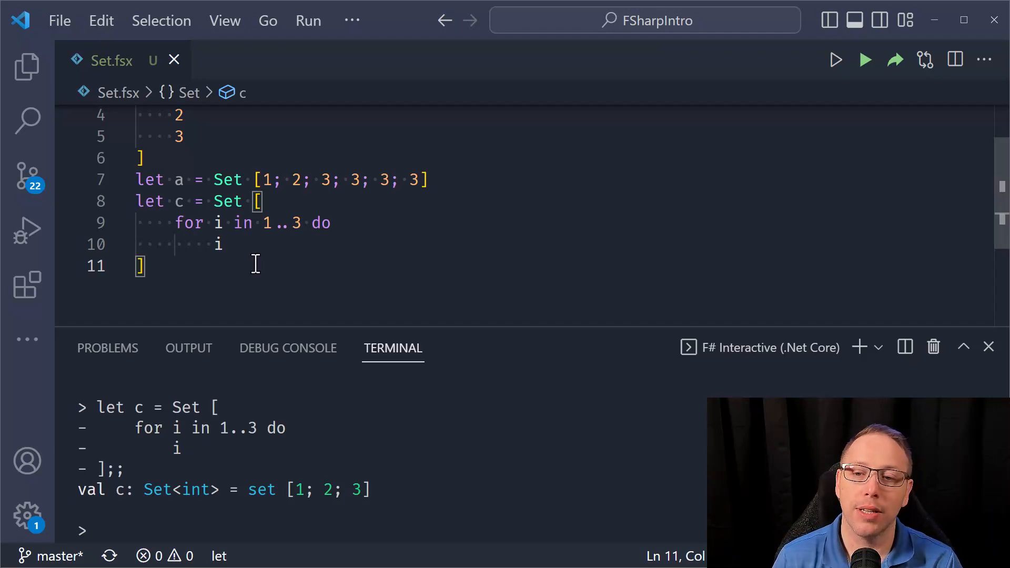
{"action": "mouse_move", "coordinate": [216, 211]}
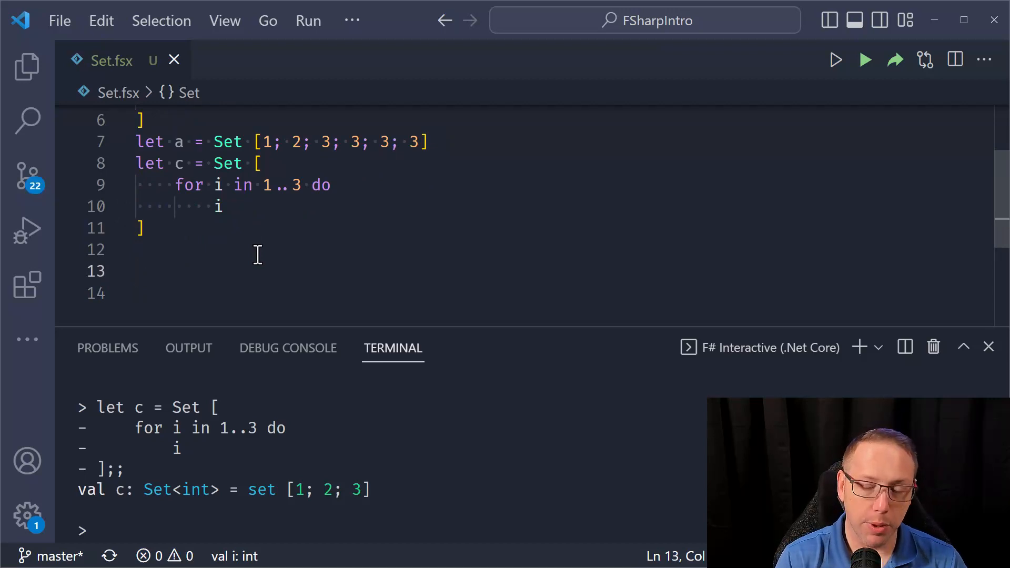
- Comment out the duplicate a, write a = b, and re-run lines 1–6 defining a and b
{"action": "type", "text": "a"}
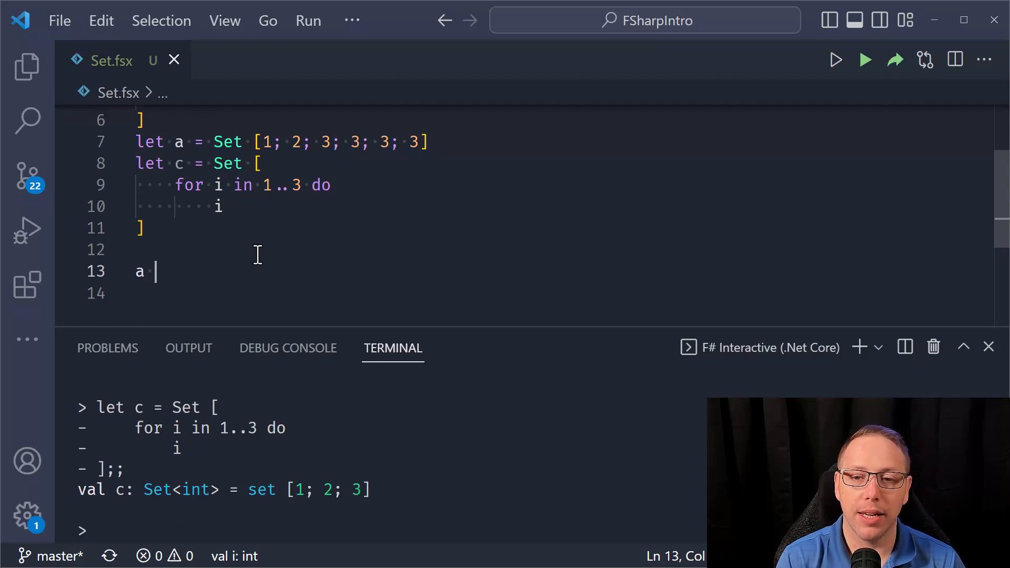
{"action": "type", "text": "= b"}
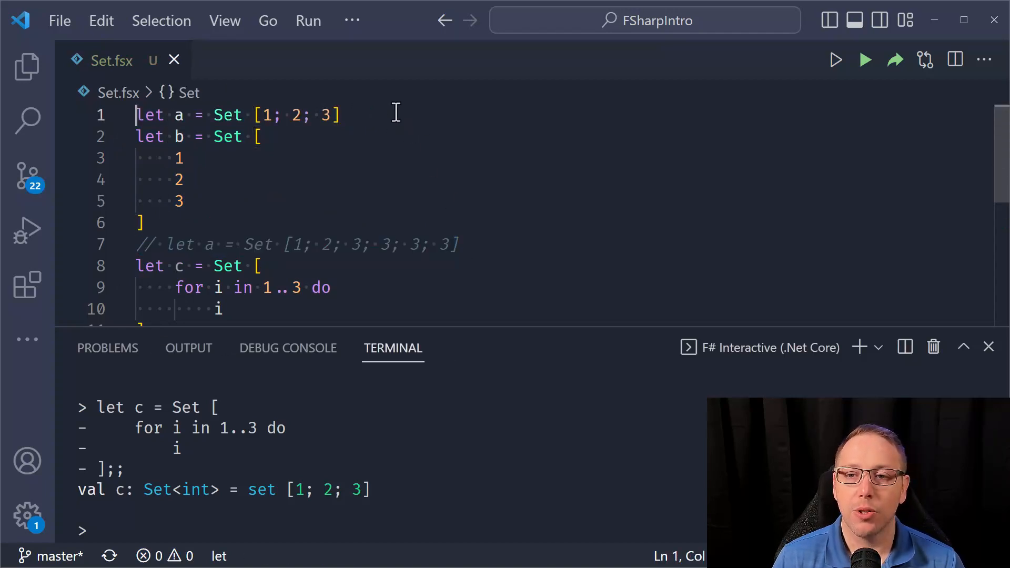
{"action": "left_click_drag", "start_coordinate": [135, 115], "coordinate": [145, 222]}
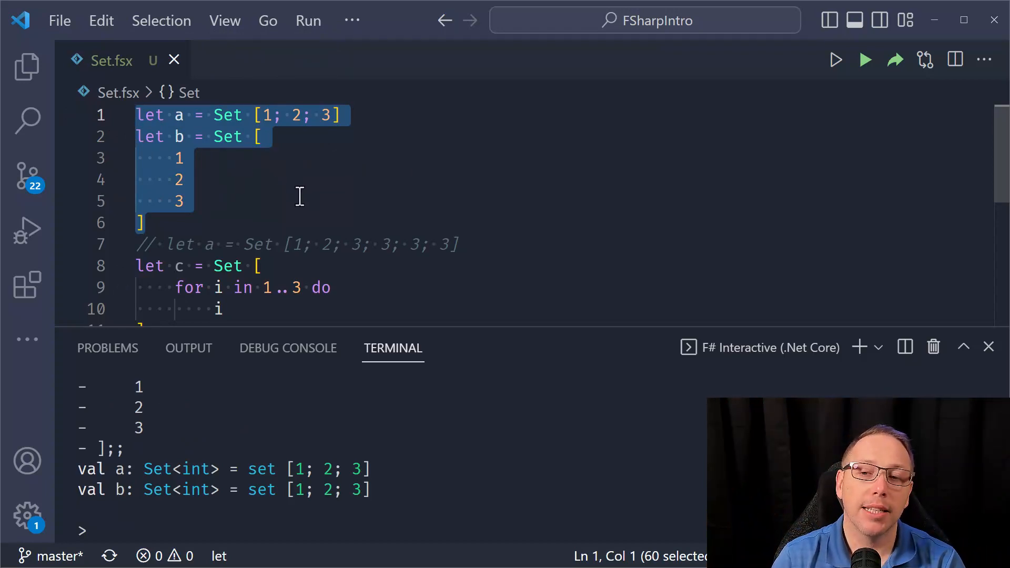
{"action": "mouse_move", "coordinate": [288, 208]}
{"action": "type", "text": "a = b"}
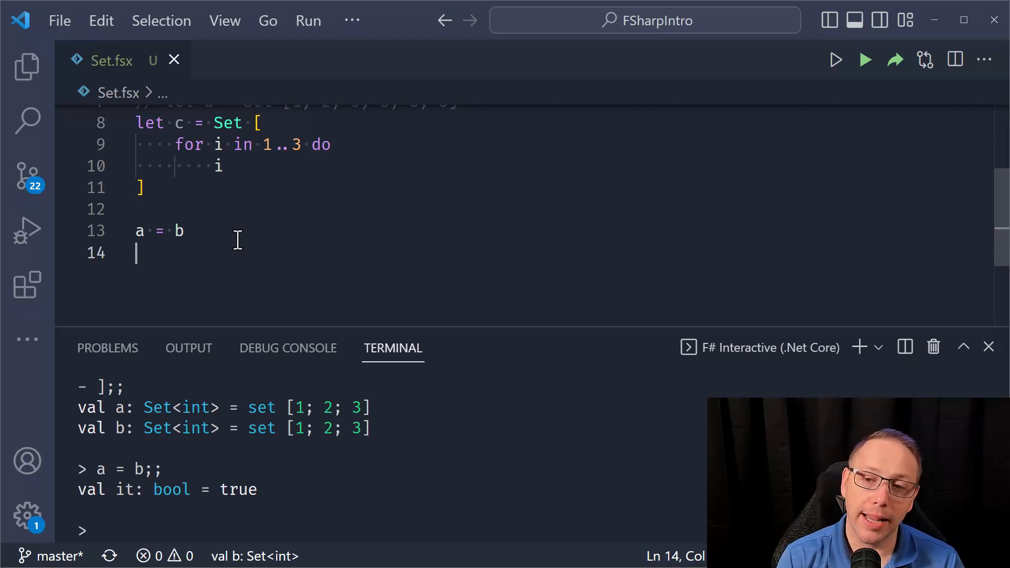
- Define d = a.Add 4, giving set [1; 2; 3; 4]
{"action": "type", "text": "let d ="}
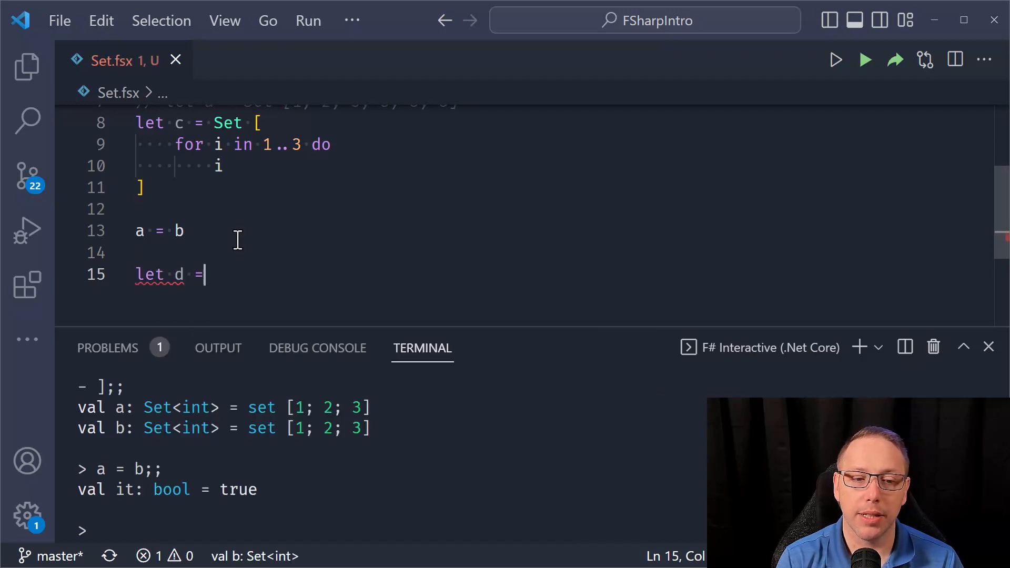
{"action": "type", "text": "a.Add"}
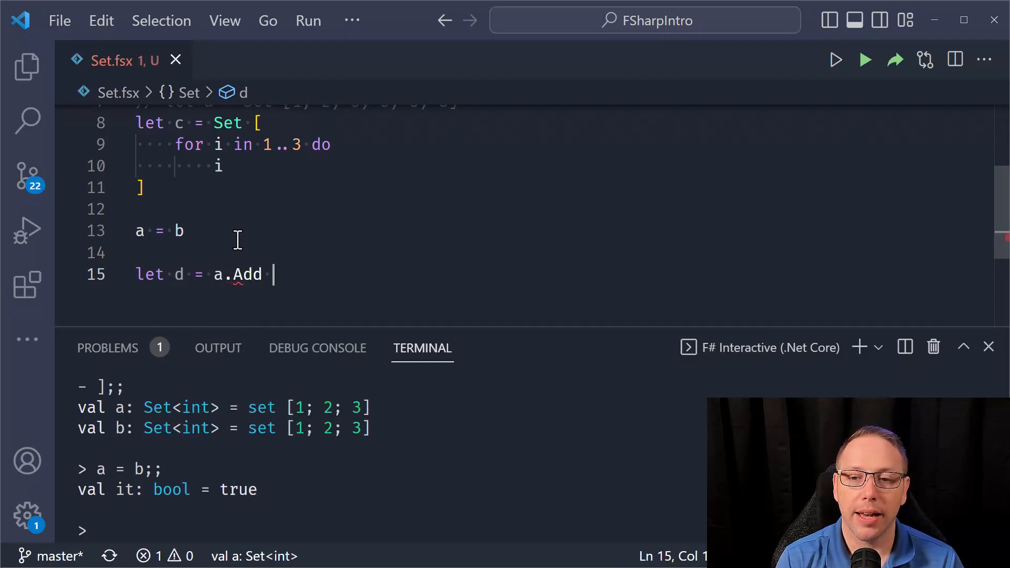
{"action": "type", "text": "4"}
{"action": "type", "text": "let e"}
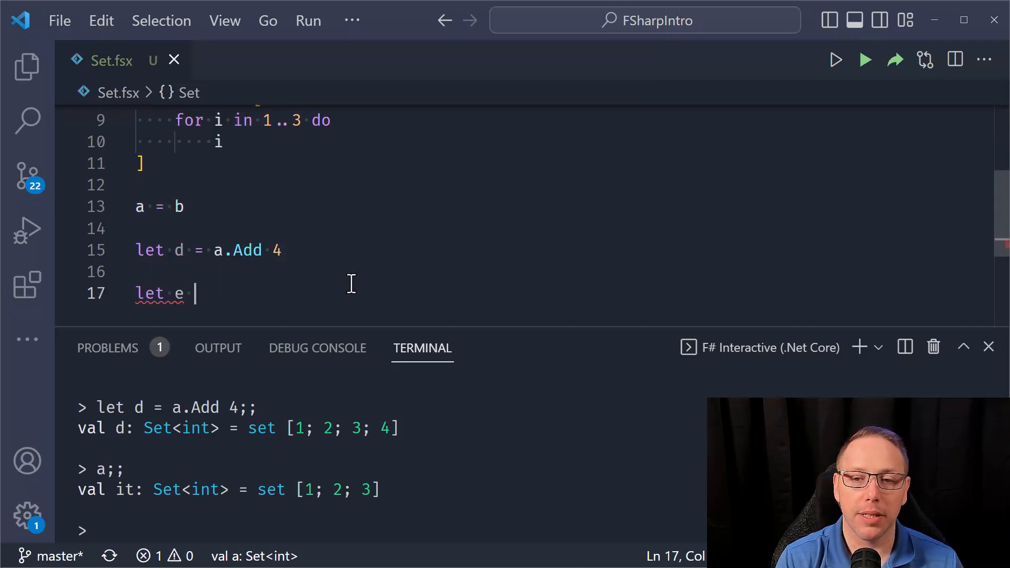
- Define e = d.Remove 4 and confirm a = e is true
{"action": "type", "text": "= d.R"}
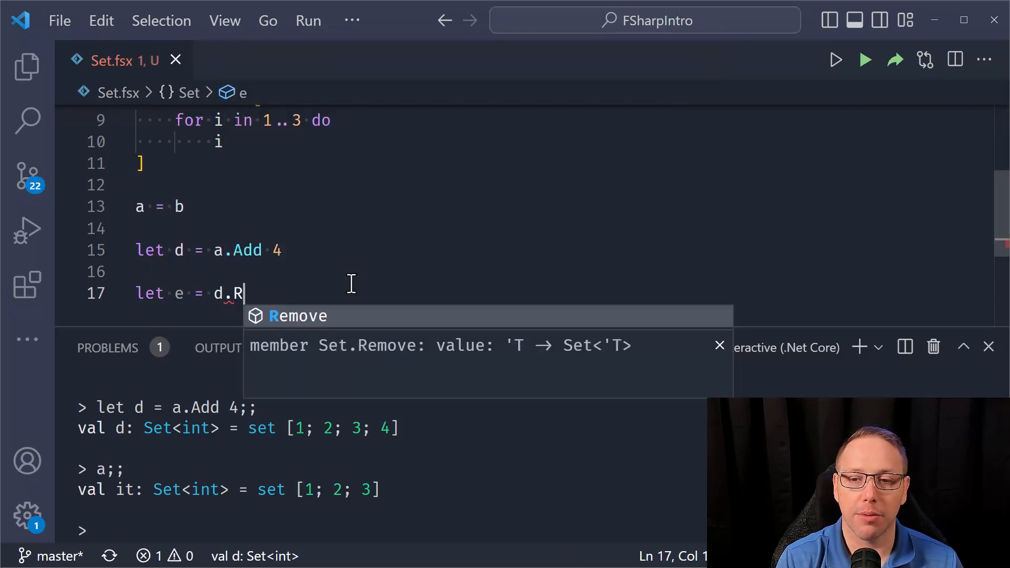
{"action": "type", "text": "emove 4"}
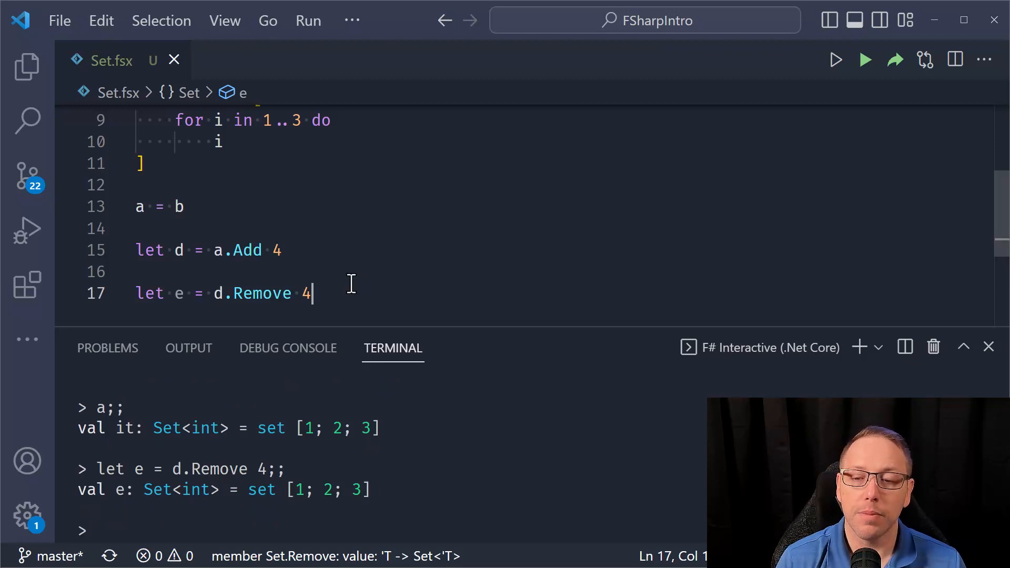
{"action": "type", "text": "a = e"}
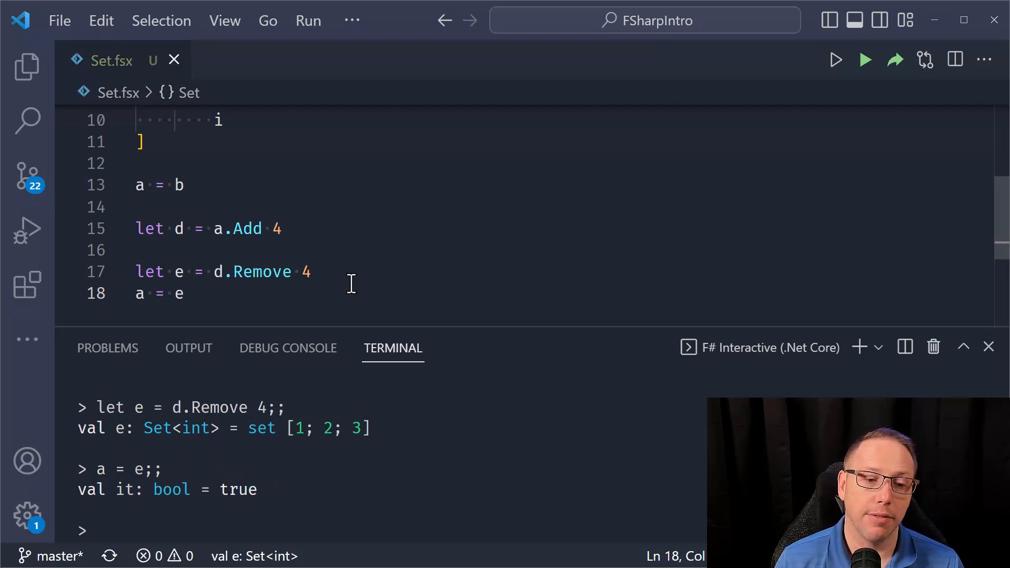
{"action": "scroll", "scroll_direction": "down", "scroll_amount": 3}
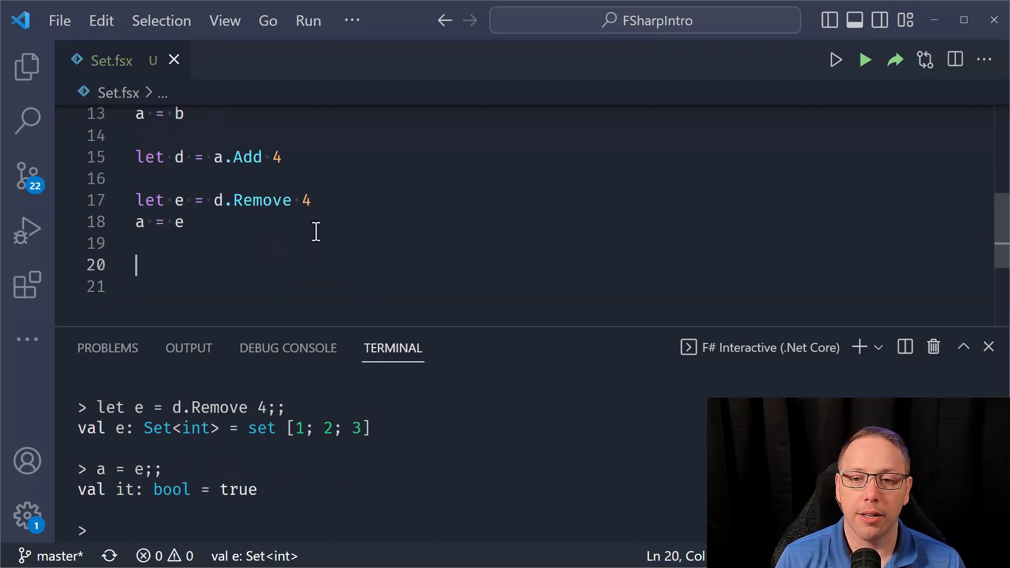
- Write let f = a.Add 1 on line 20 and run it, still set [1; 2; 3]
{"action": "type", "text": "//"}
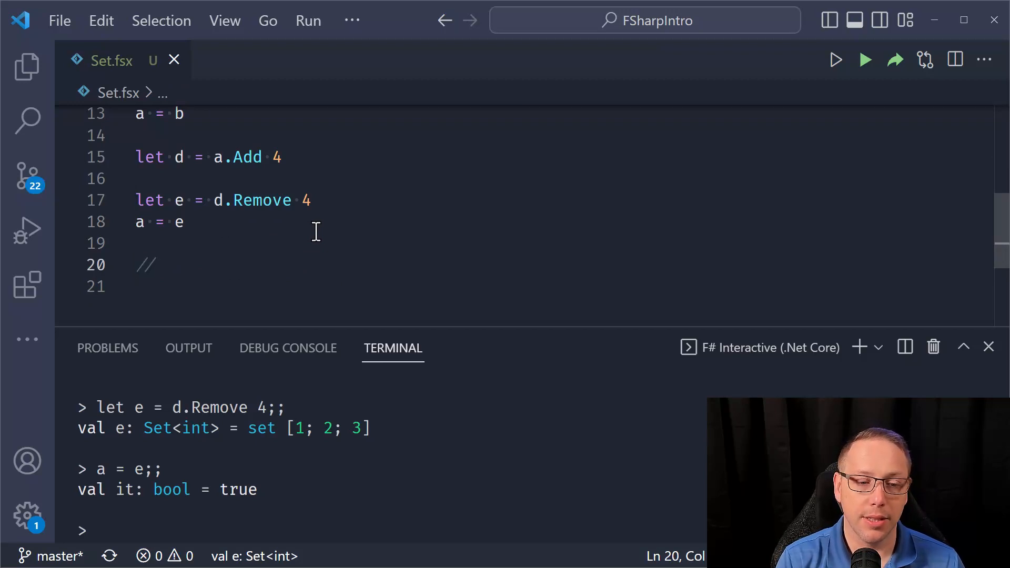
{"action": "type", "text": "let"}
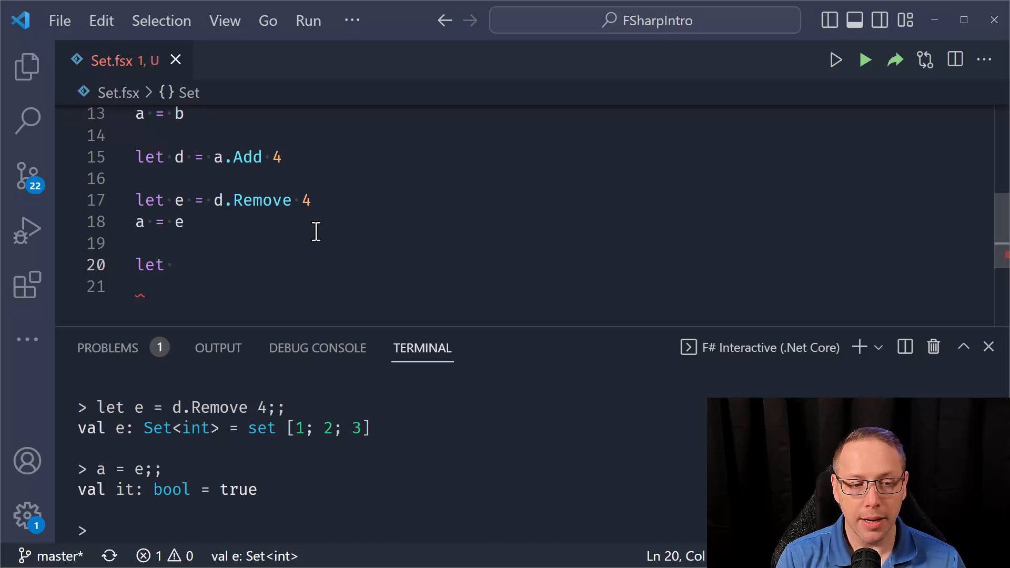
{"action": "type", "text": "f ="}
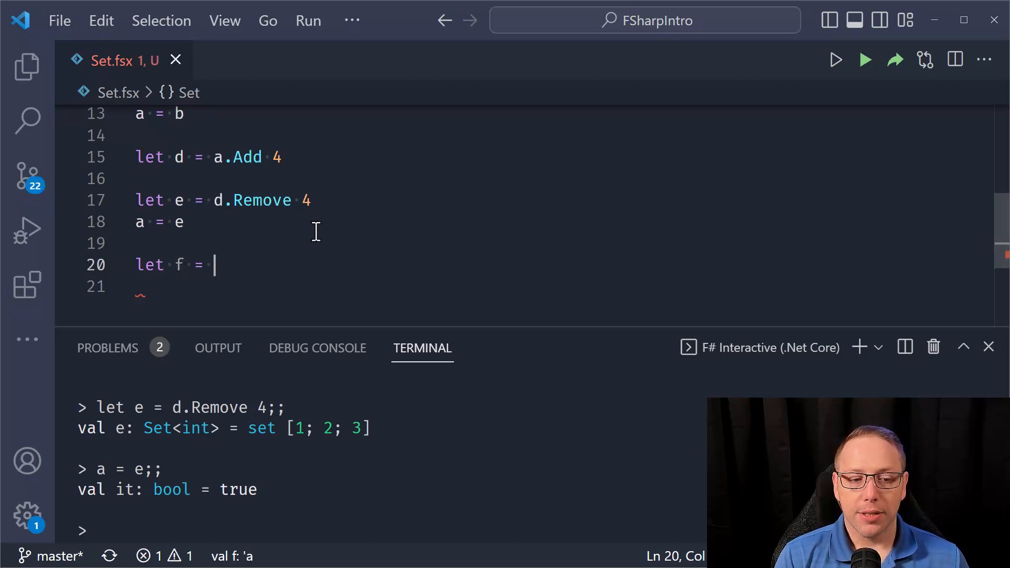
{"action": "type", "text": "a.Add 1"}
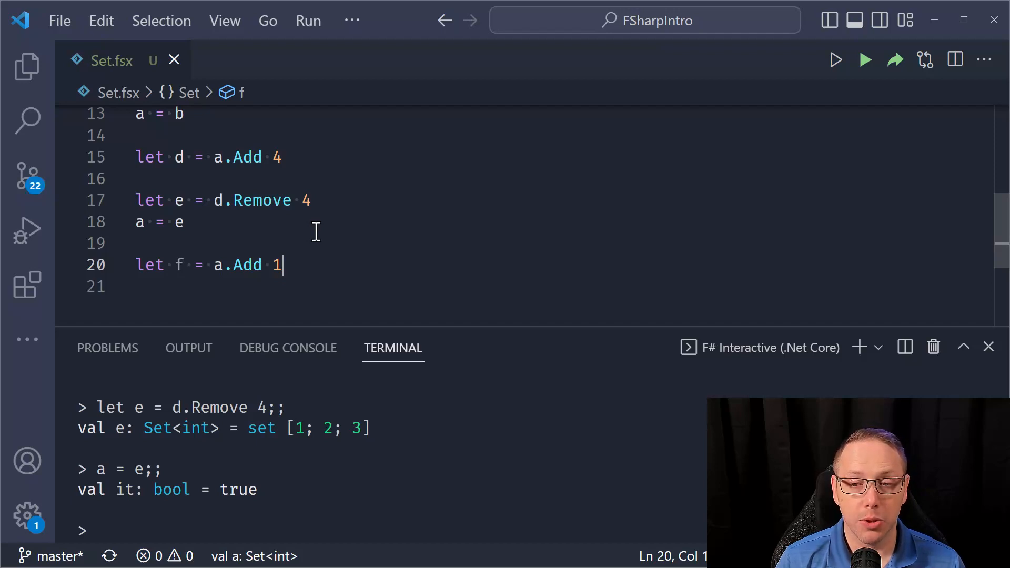
{"action": "key", "text": "Enter"}
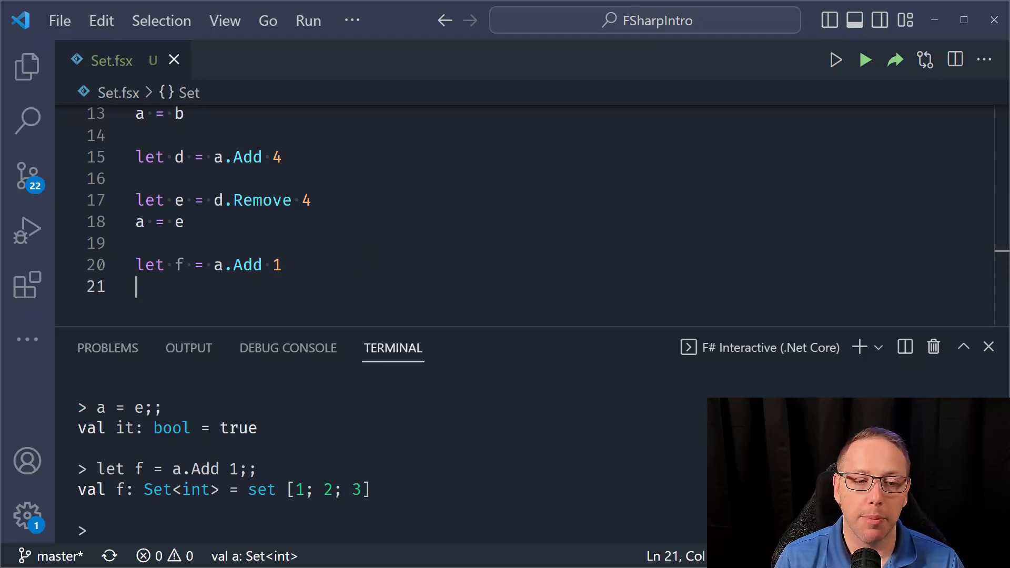
- Write let g = a.Remove 100 with IntelliSense on line 21 and run it
{"action": "type", "text": "l"}
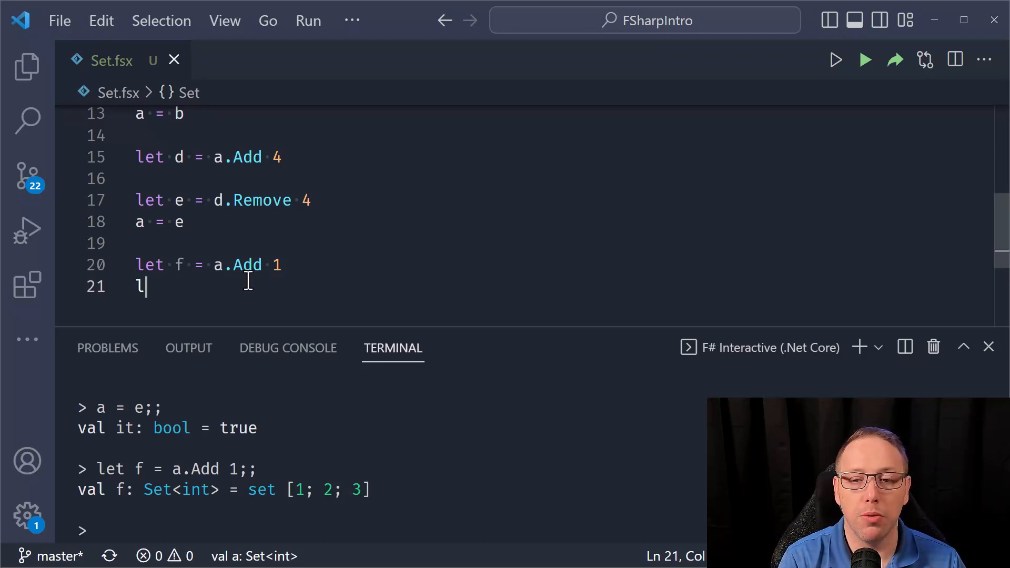
{"action": "type", "text": "et g = a."}
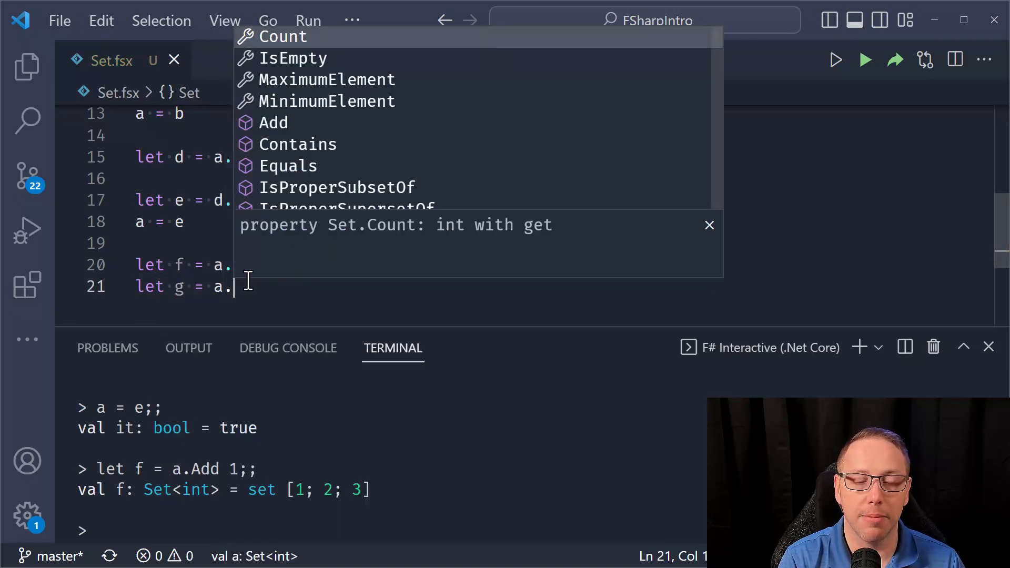
{"action": "type", "text": "Remove 100"}
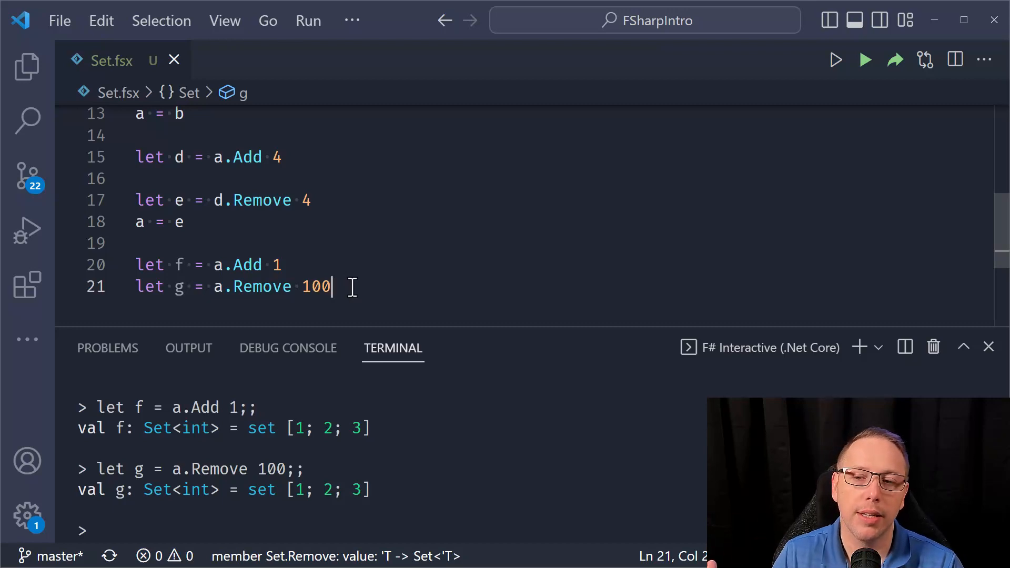
{"action": "left_click_drag", "start_coordinate": [332, 286], "coordinate": [281, 287]}
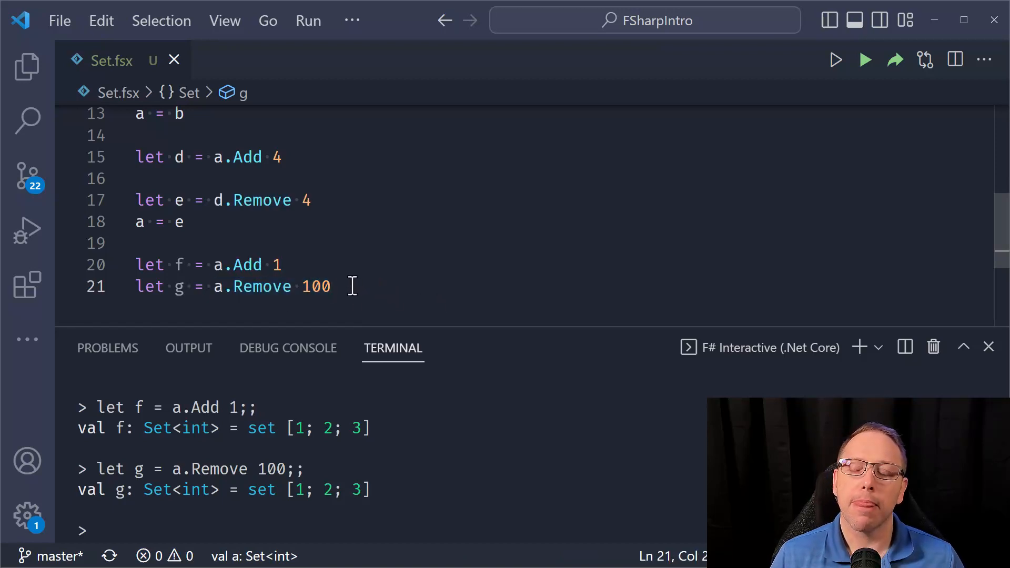
{"action": "left_click_drag", "start_coordinate": [213, 286], "coordinate": [332, 286]}
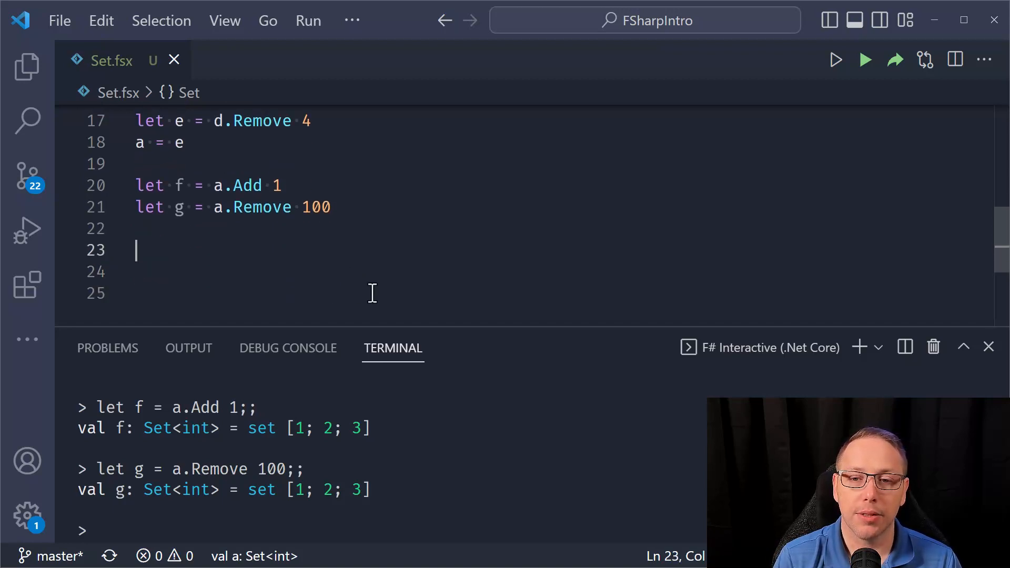
- Write let x = Set [1; 2; 3], let y = Set [4; 5; 6], let z = x + y and evaluate
{"action": "type", "text": "let x = Set [1; 2; 3"}
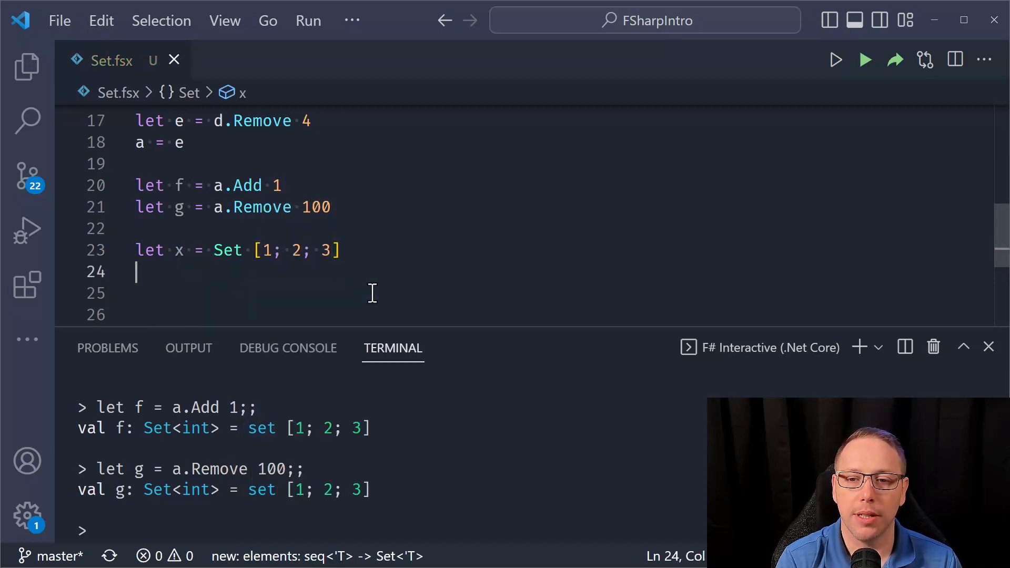
{"action": "type", "text": "let y = Set [4; 5;"}
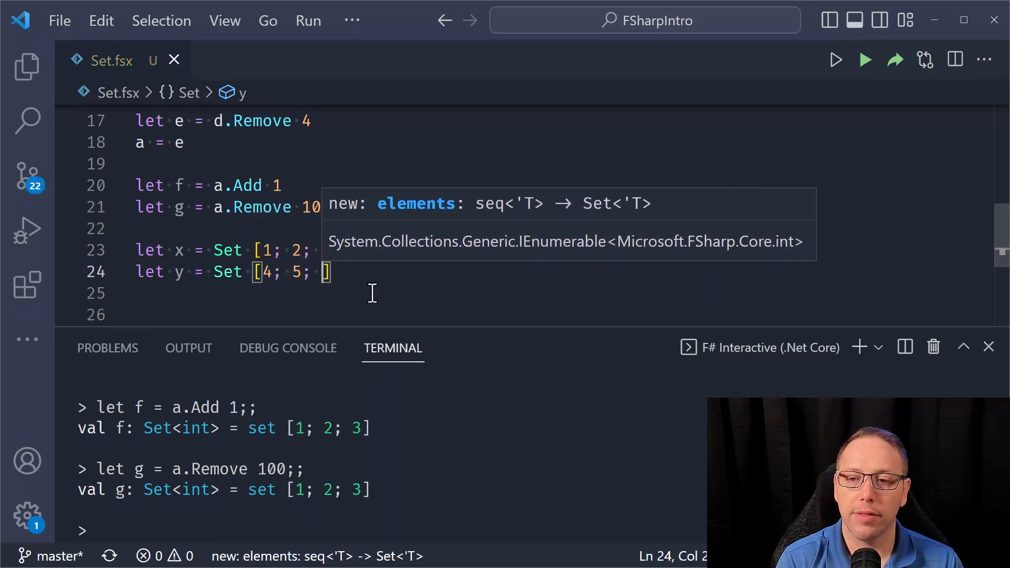
{"action": "type", "text": "let z = x + y"}
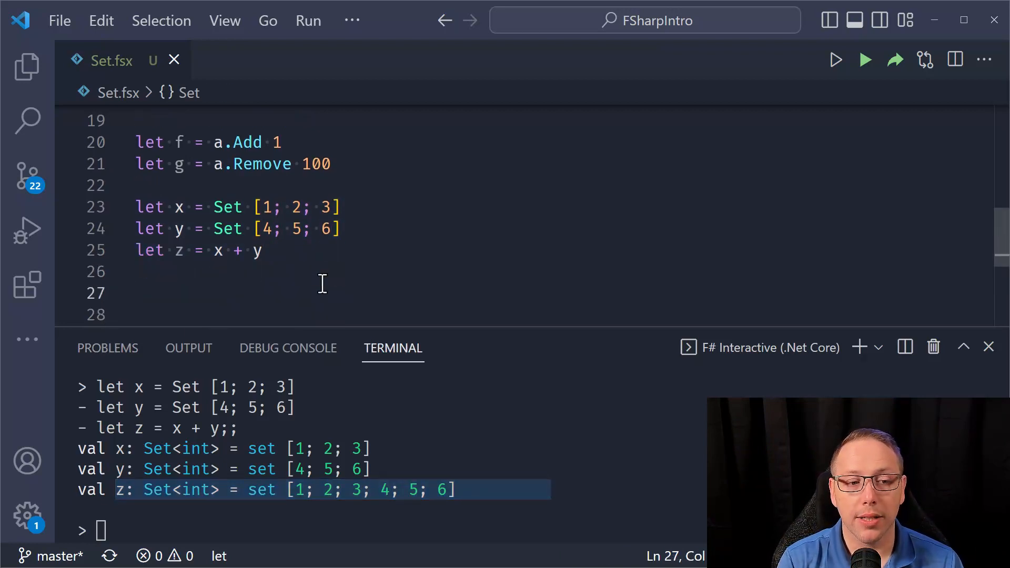
- Write let ``The Subtraction Result`` = z - x on line 27 and evaluate it
{"action": "type", "text": "let ``The S`"}
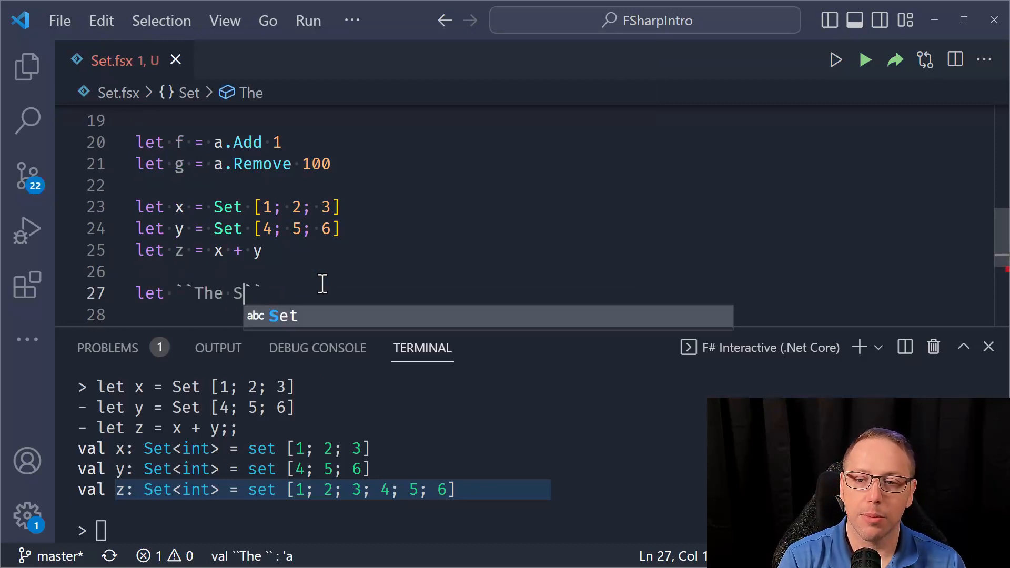
{"action": "type", "text": "ubtraction Result"}
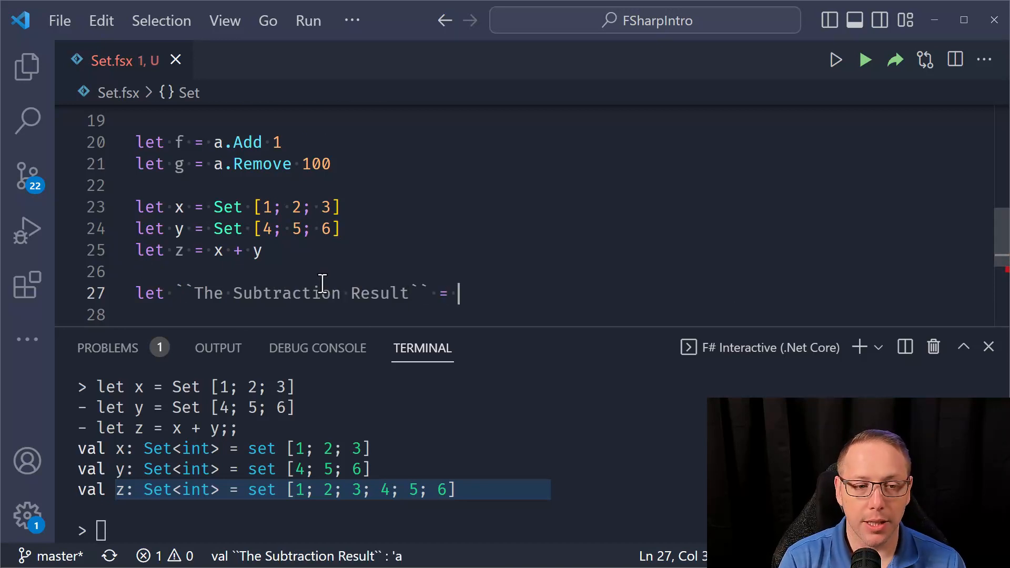
{"action": "type", "text": "z - x"}
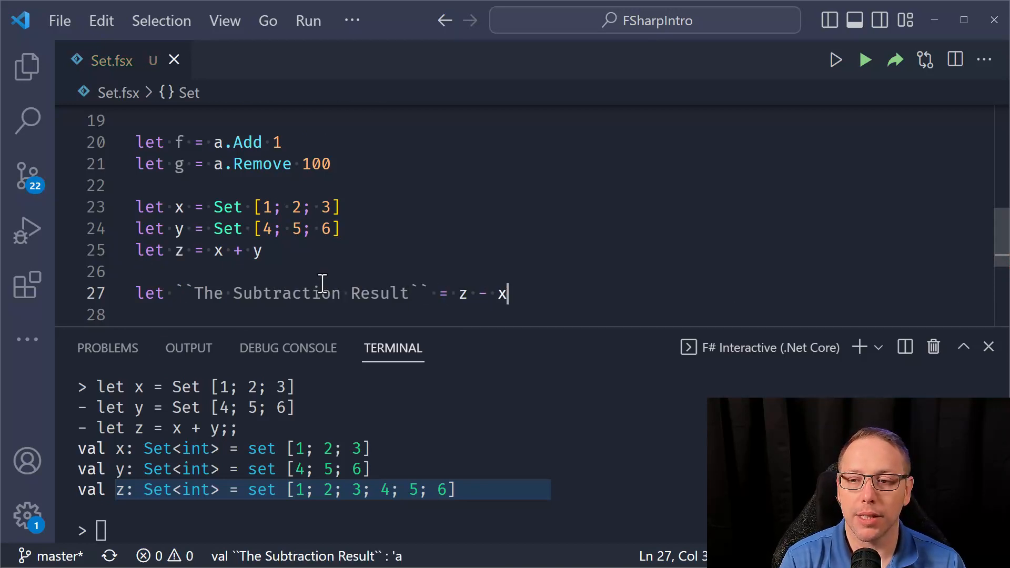
{"action": "key", "text": "Enter"}
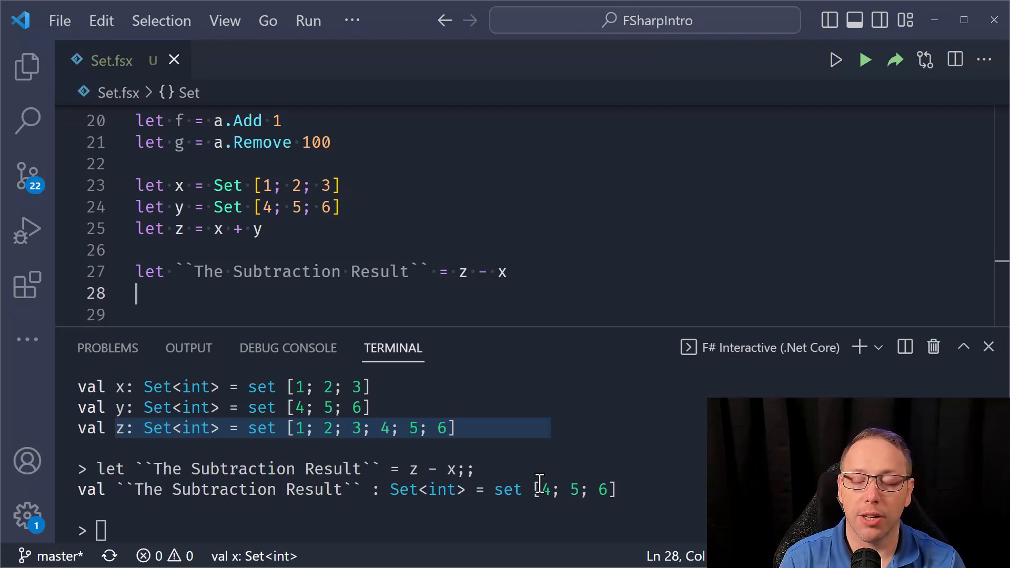
- Add the ``The Subtraction Result`` = y check and send it to F# Interactive, returning true
{"action": "type", "text": "`"}
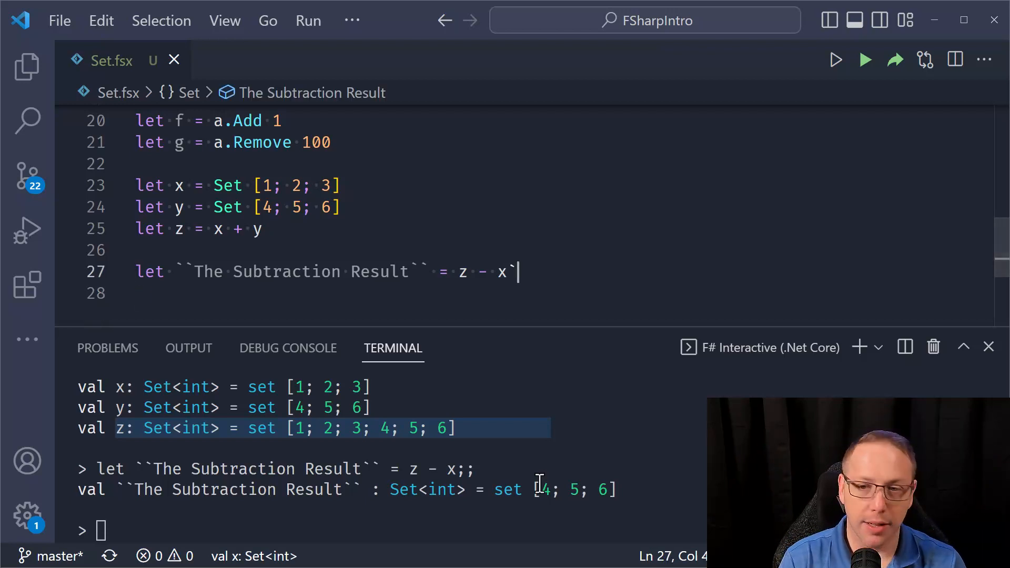
{"action": "type", "text": "````"}
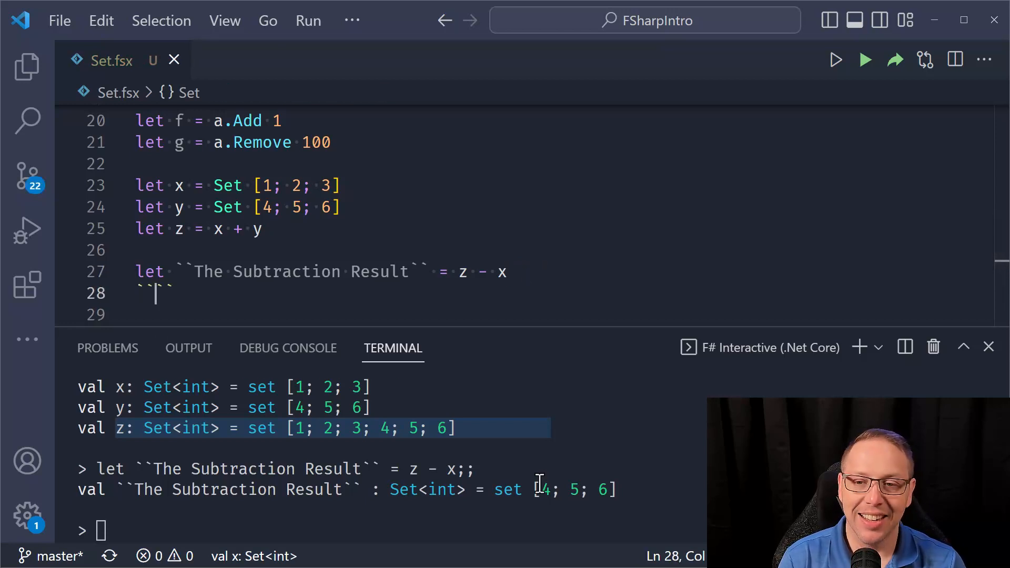
{"action": "type", "text": "The Subtraction Result"}
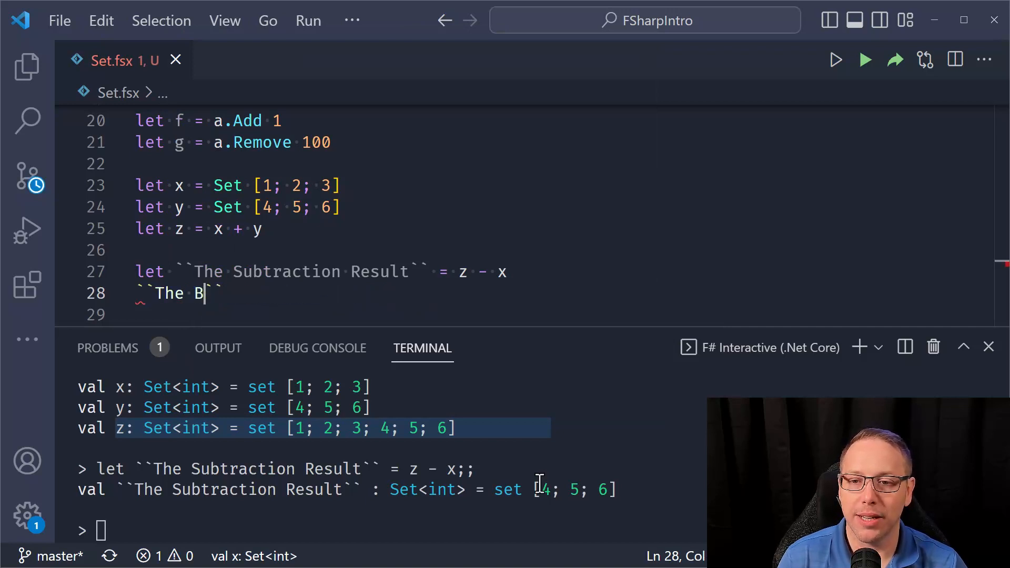
{"action": "type", "text": "ubtraction Result"}
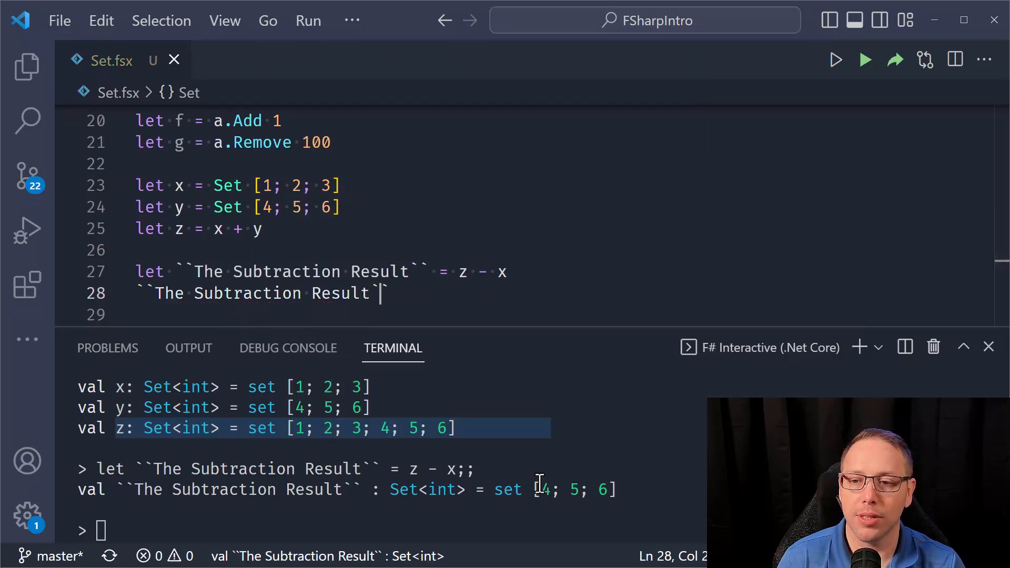
{"action": "type", "text": "= y"}
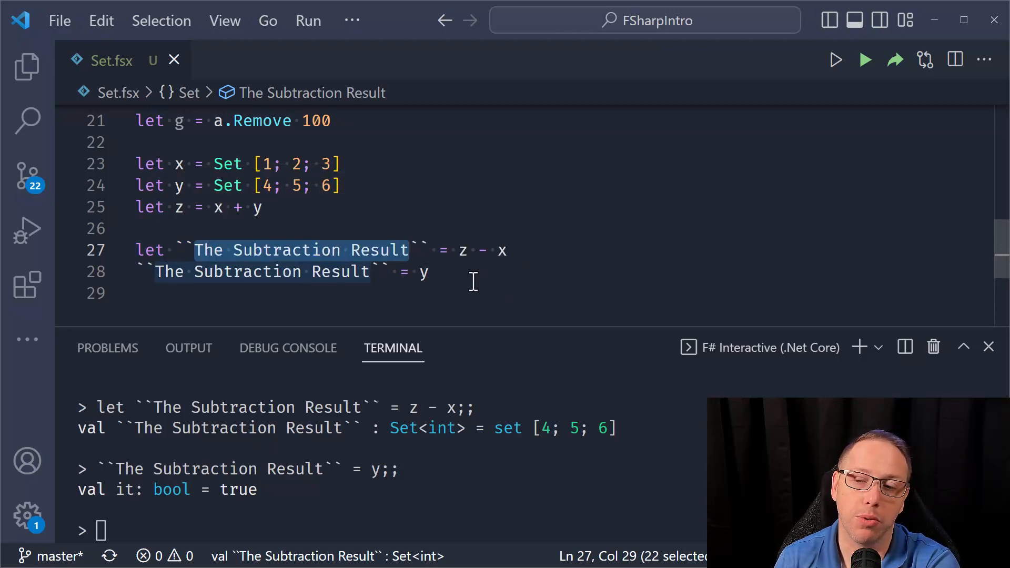
{"action": "mouse_move", "coordinate": [336, 234]}
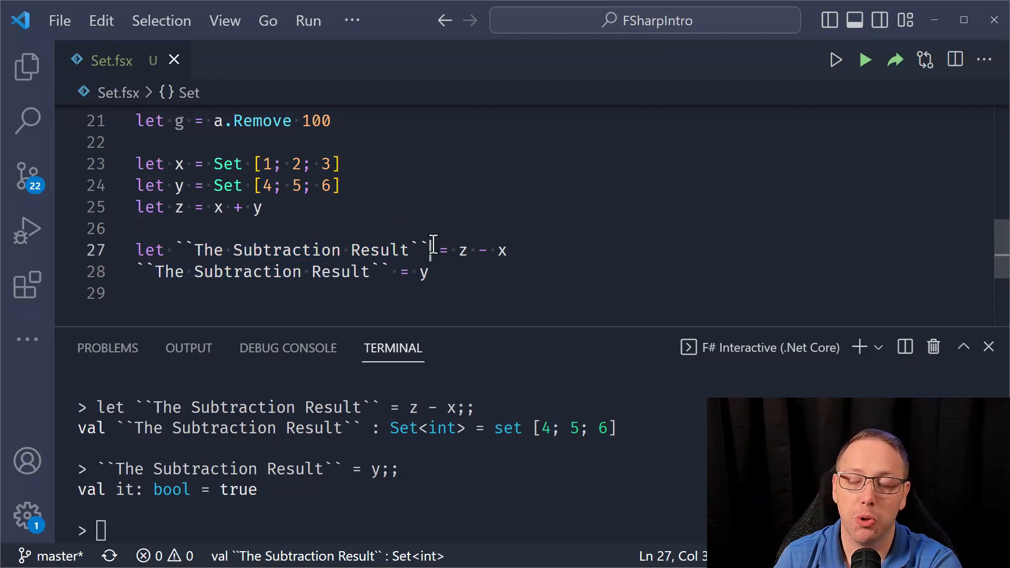
{"action": "double_click", "coordinate": [289, 249]}
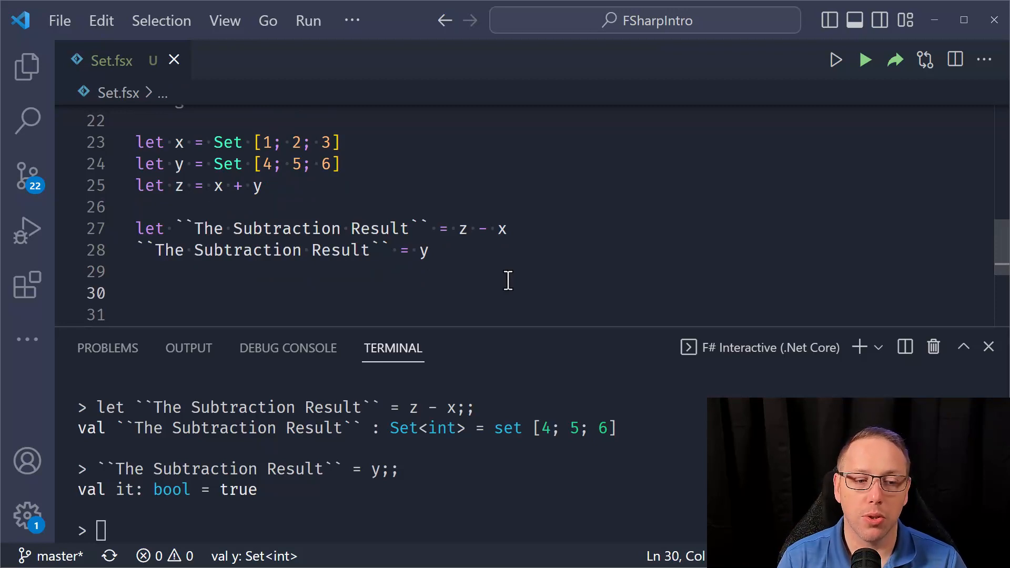
- Define sets i1 = Set [1; 2; 3] and i2 = Set [2; 3; 4]
{"action": "type", "text": "let i1 = Set"}
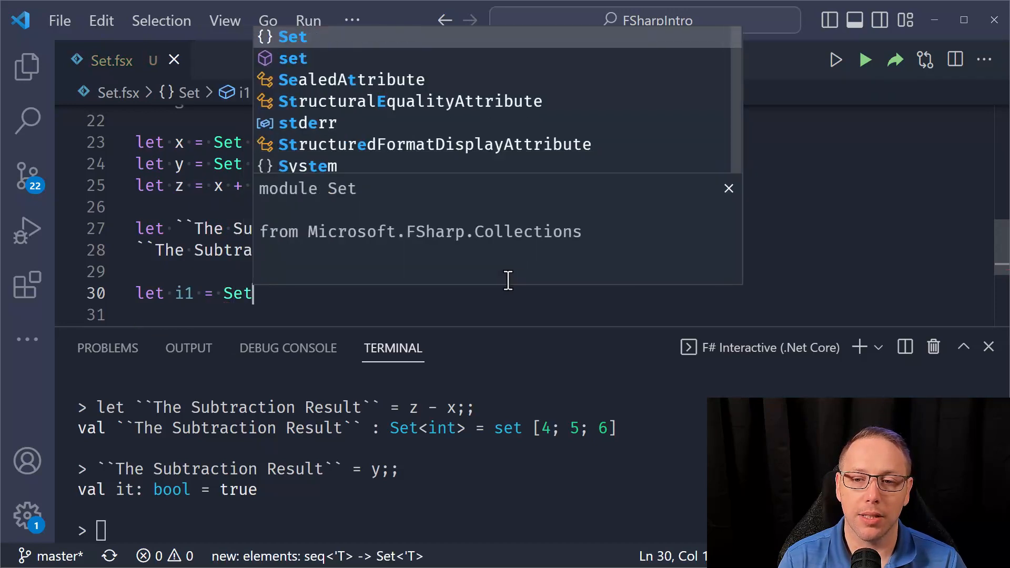
{"action": "type", "text": "[1; 2; 3]"}
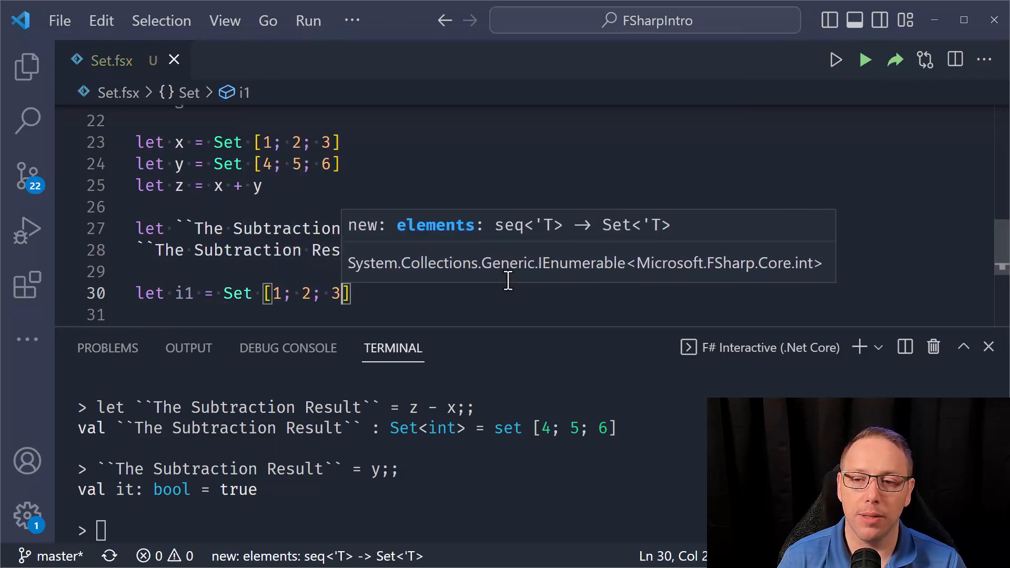
{"action": "type", "text": "let i2"}
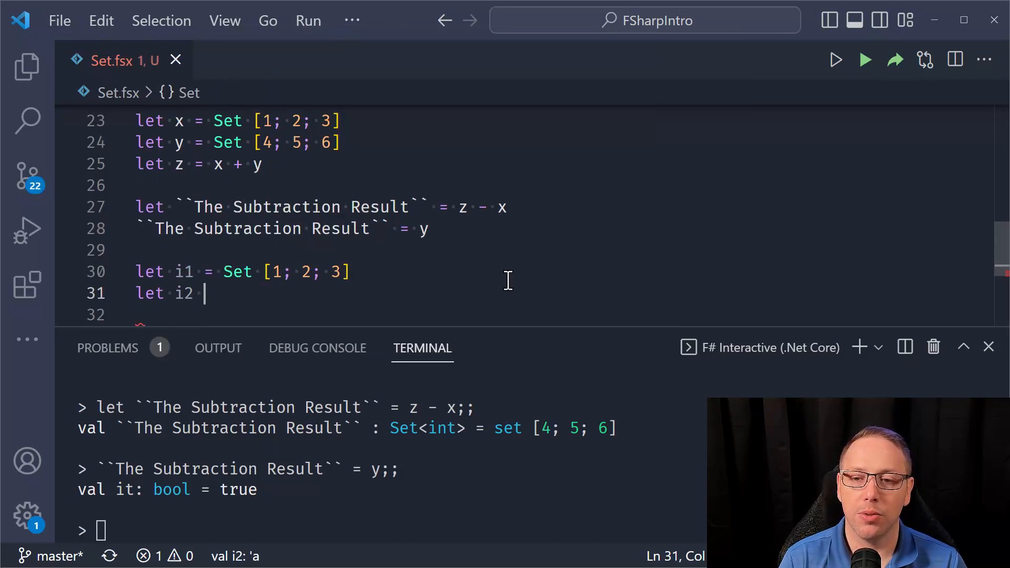
{"action": "type", "text": "="}
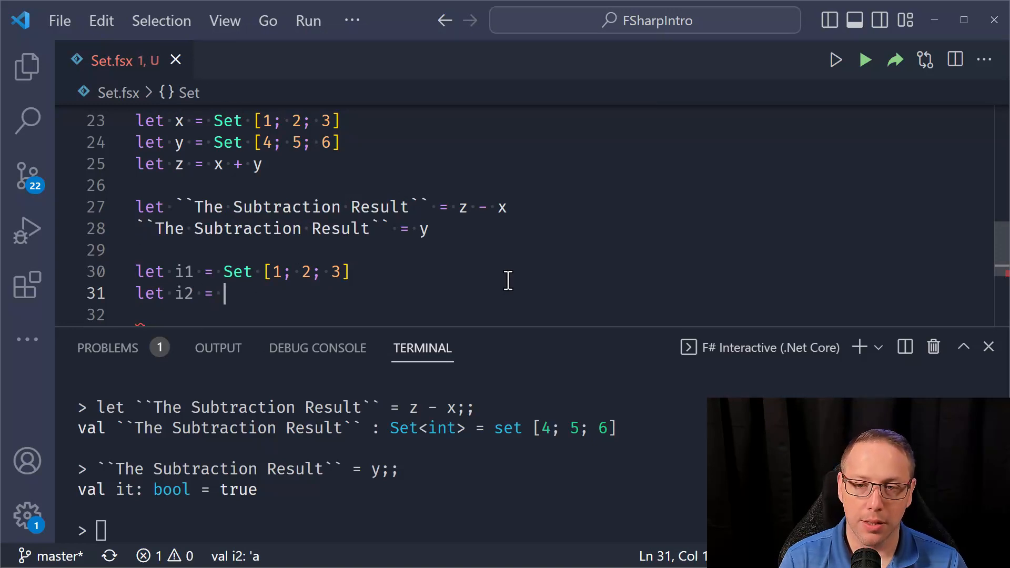
{"action": "type", "text": "Set []"}
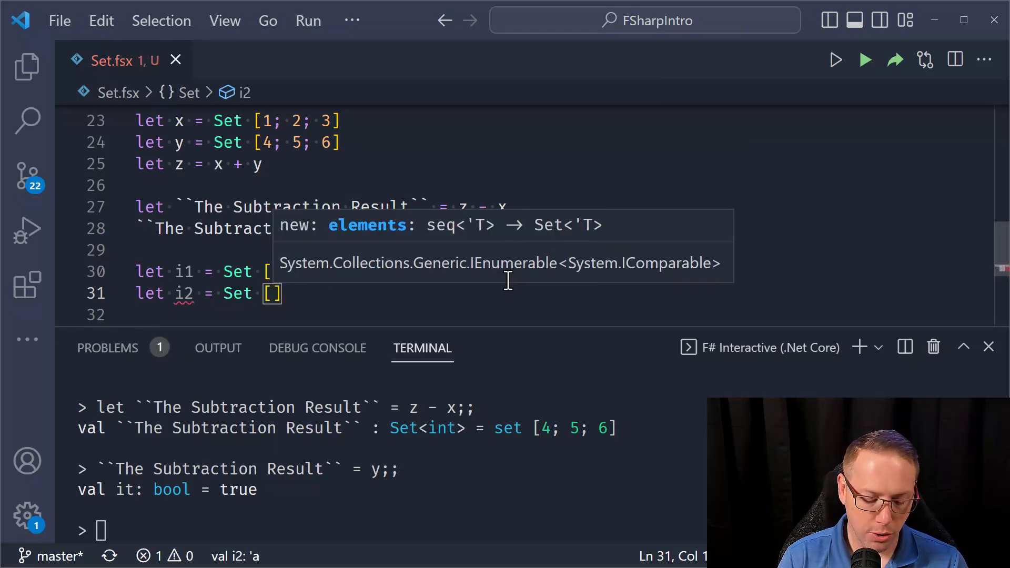
{"action": "type", "text": "2; 3; 4"}
{"action": "left_click", "coordinate": [556, 315]}
{"action": "type", "text": "le"}
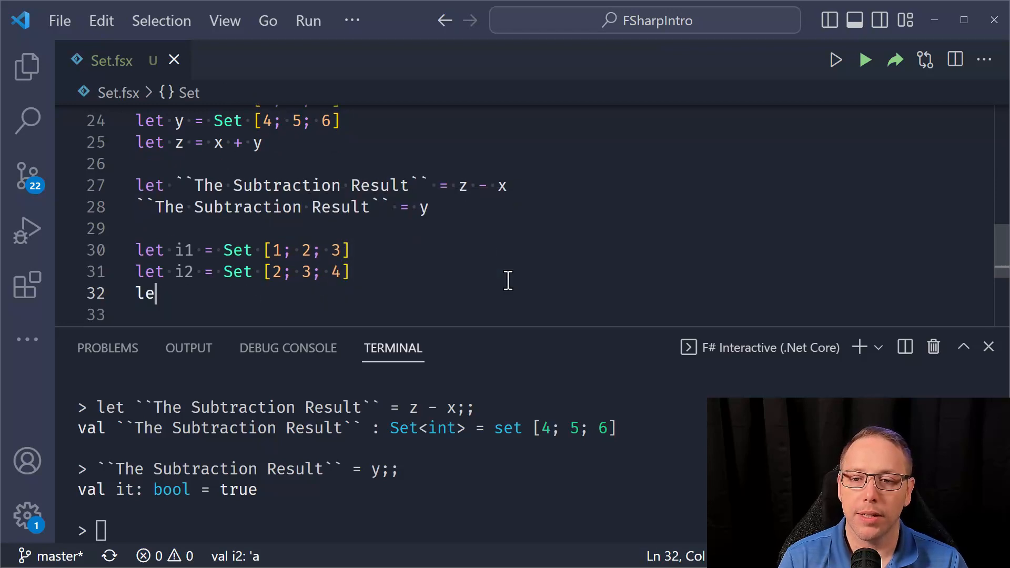
- Evaluate i3 = Set.intersect i1 i2 in F# Interactive, giving set [2; 3]
{"action": "type", "text": "t i2"}
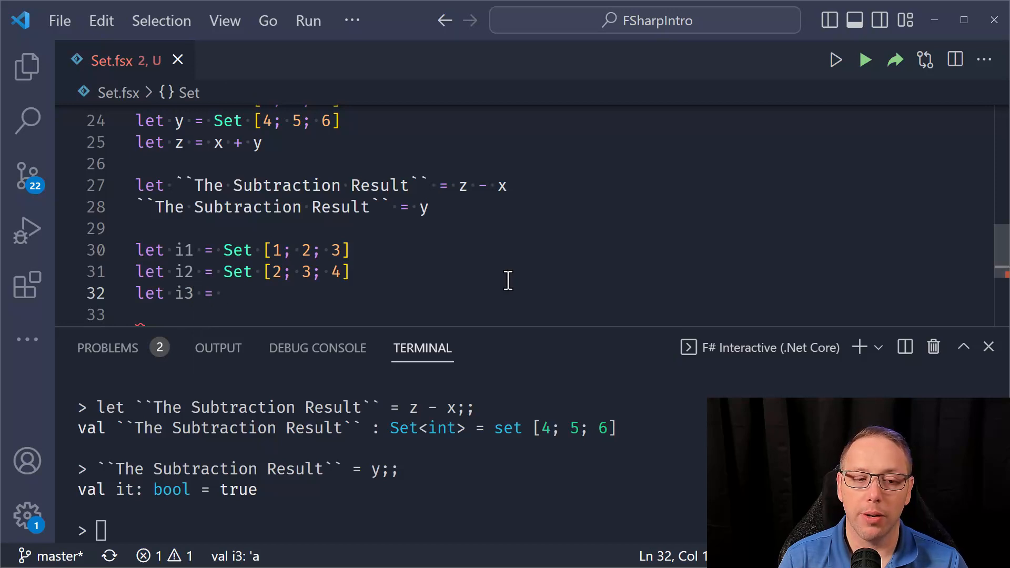
{"action": "type", "text": "Set.intersect i1 i2"}
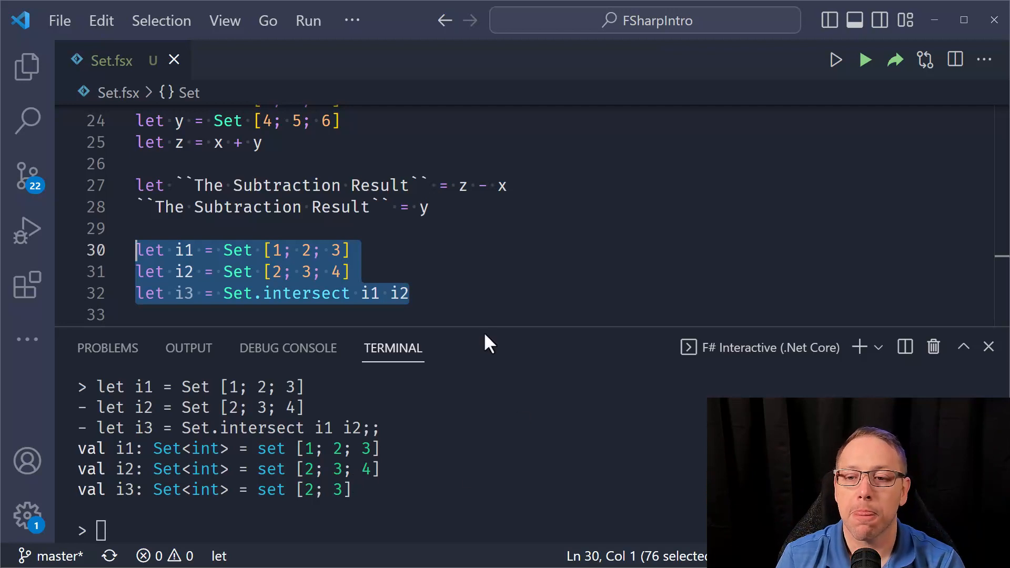
{"action": "type", "text": "Se"}
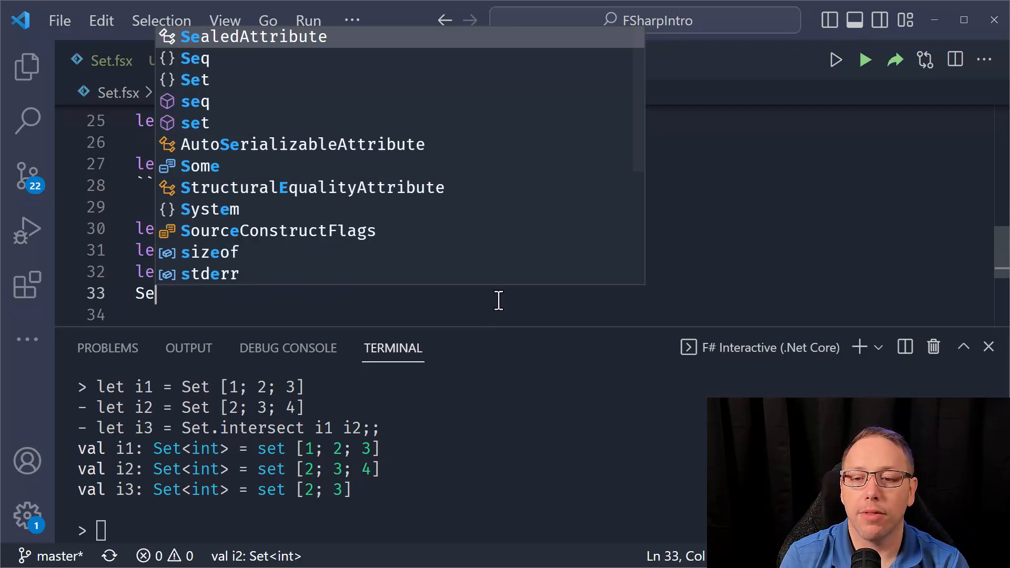
{"action": "type", "text": "t."}
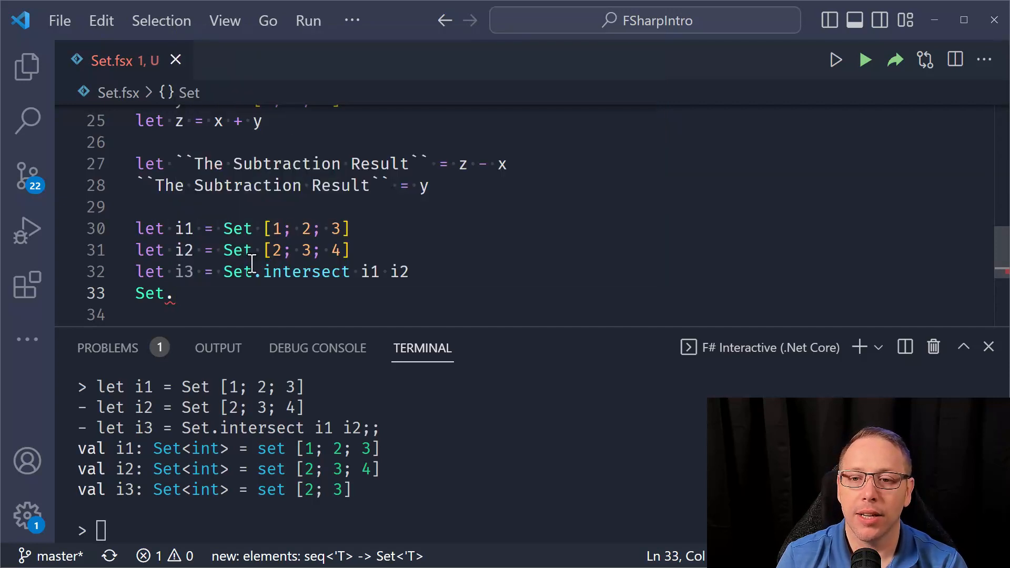
- Replace the unfinished Set. line with d1 = Set.difference i1 i2, giving set [1]
{"action": "key", "text": "Backspace"}
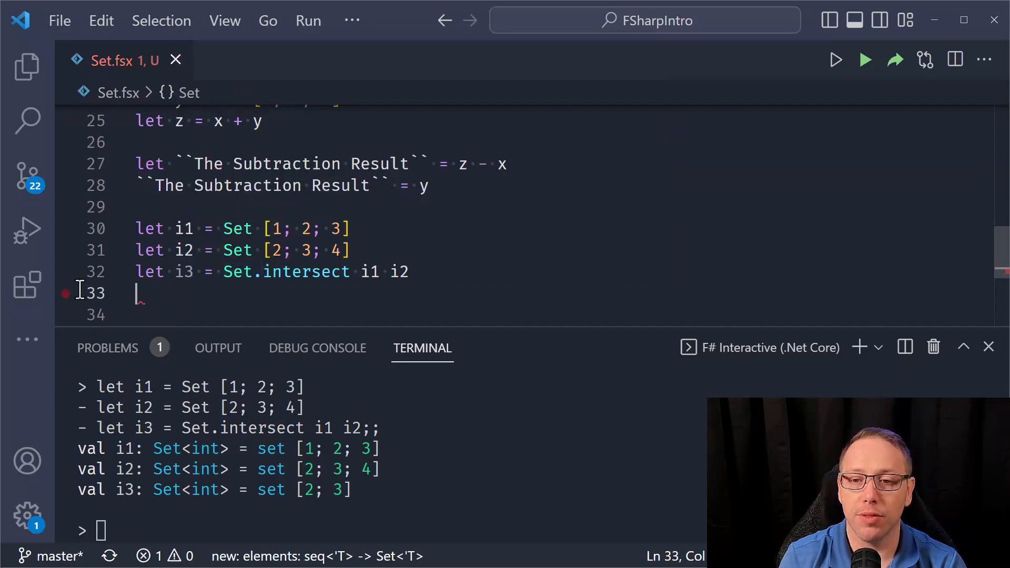
{"action": "type", "text": "let d"}
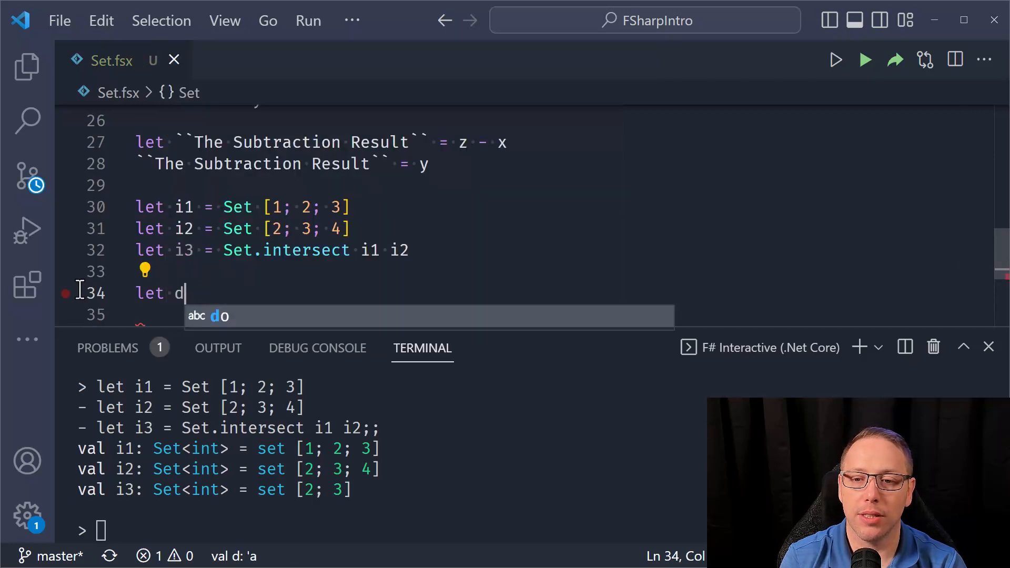
{"action": "type", "text": "1 ="}
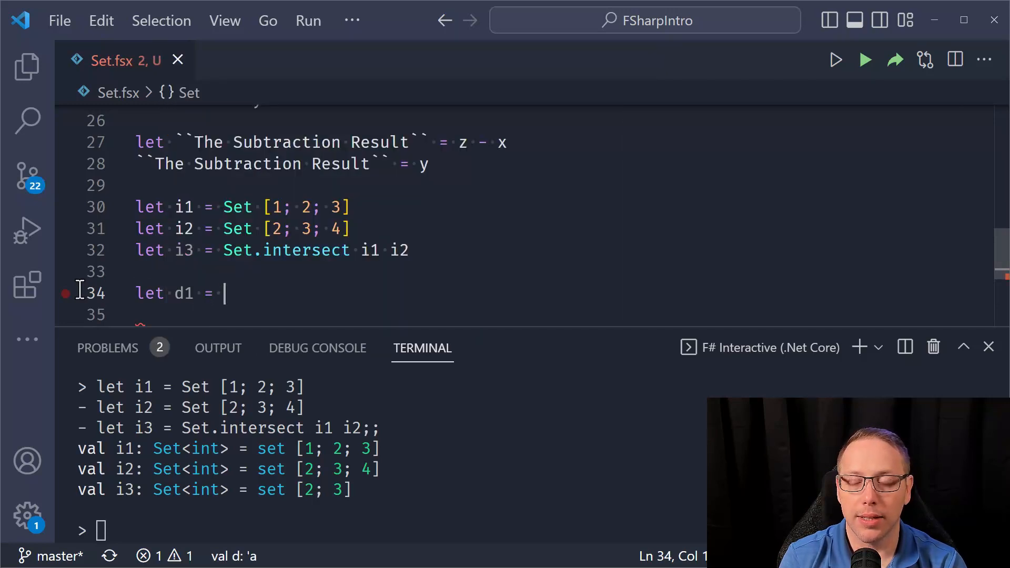
{"action": "type", "text": "Set.difference"}
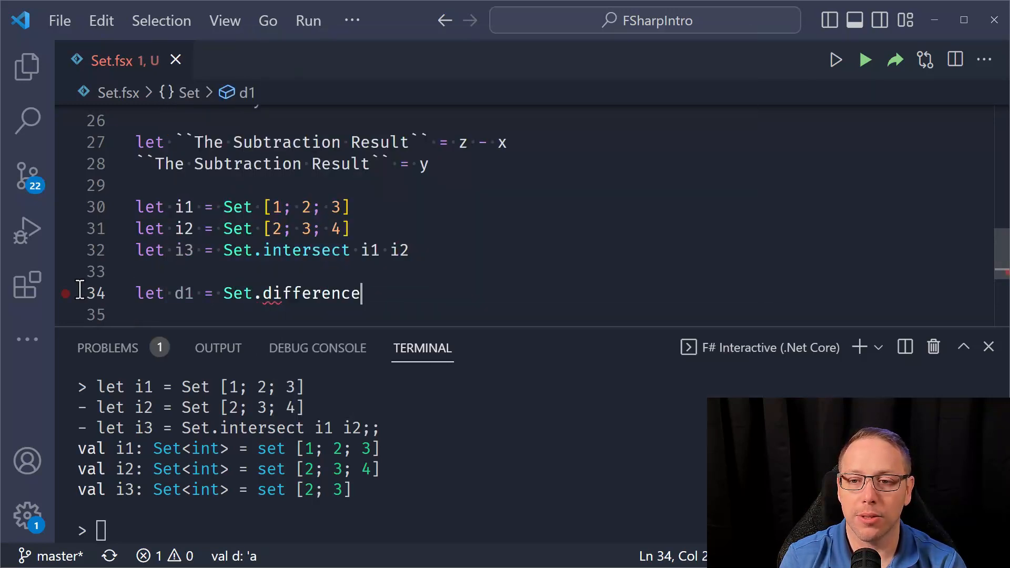
{"action": "type", "text": "i1 i2"}
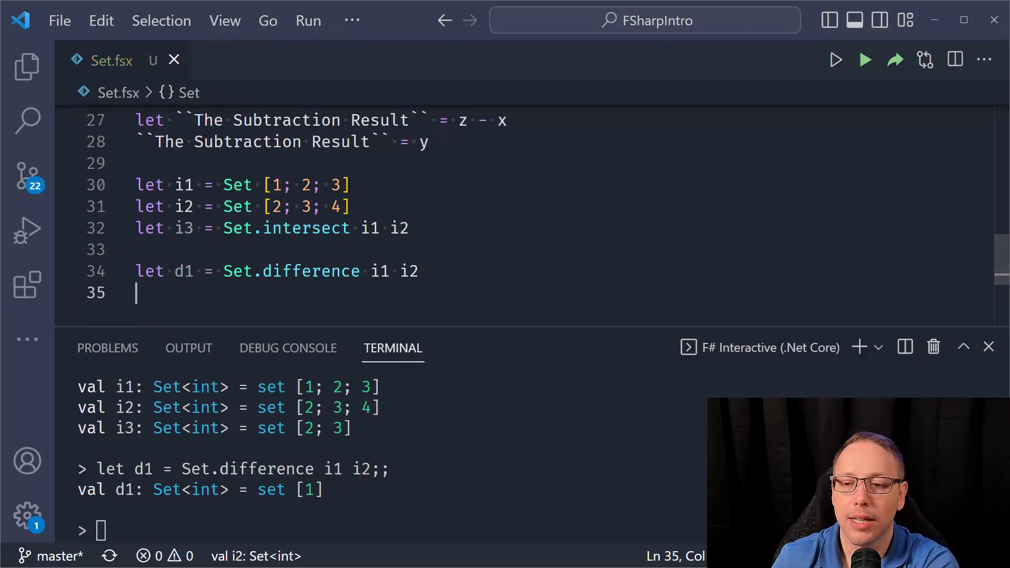
{"action": "mouse_move", "coordinate": [380, 271]}
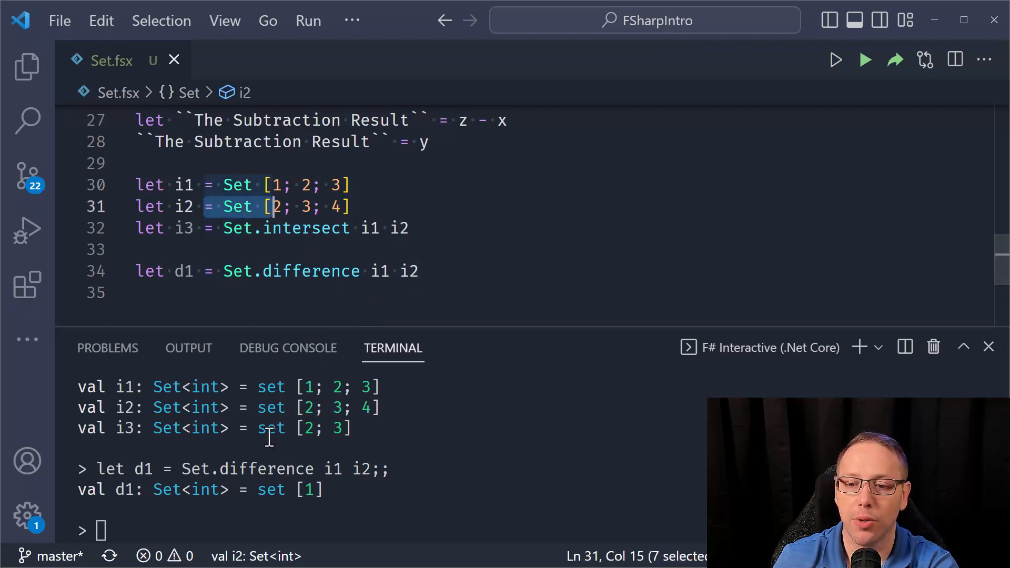
- Add d2 = Set.difference i2 i1 and evaluate it, giving set [4]
{"action": "left_click", "coordinate": [419, 270]}
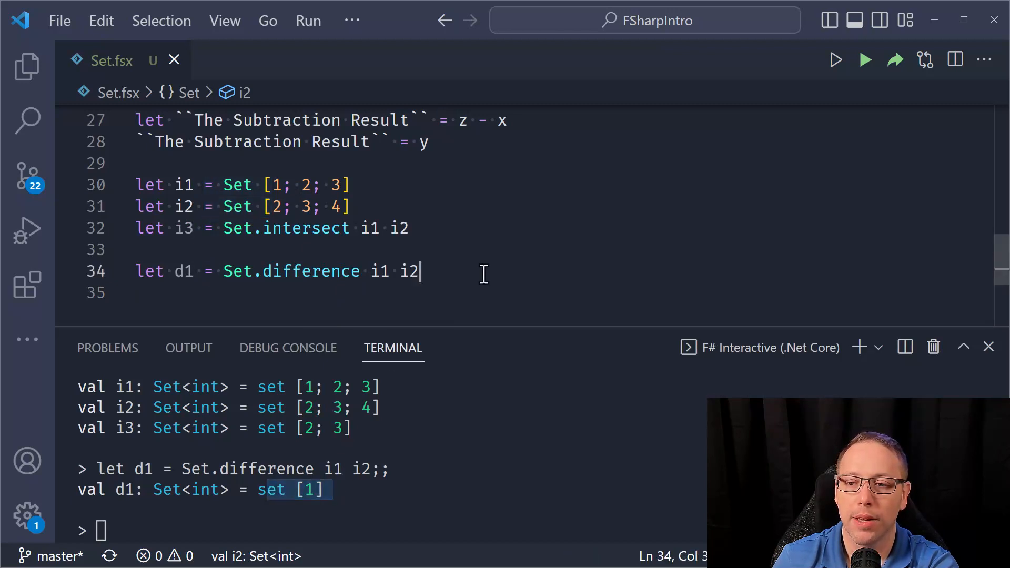
{"action": "type", "text": "let d2"}
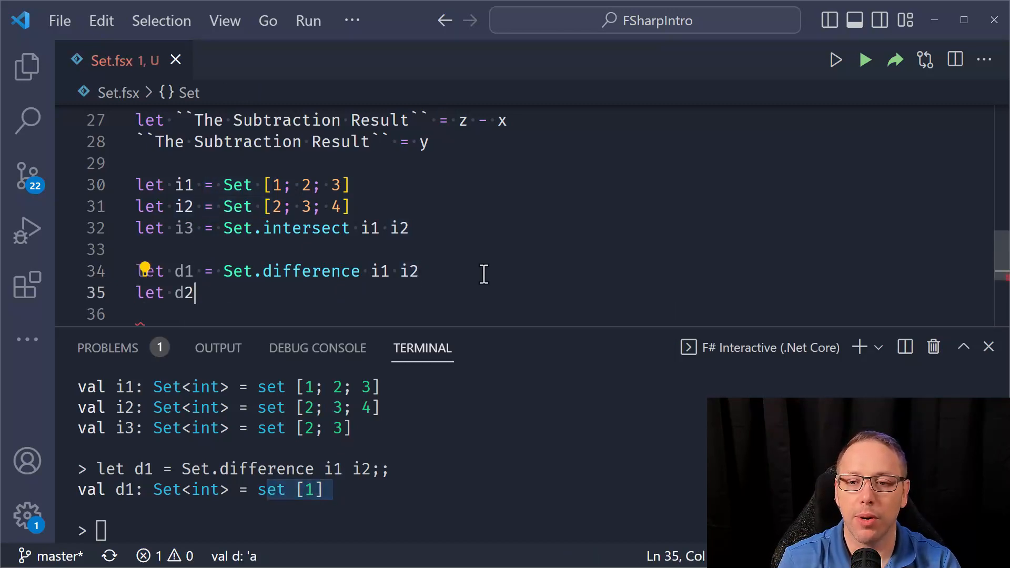
{"action": "type", "text": "= Set.di"}
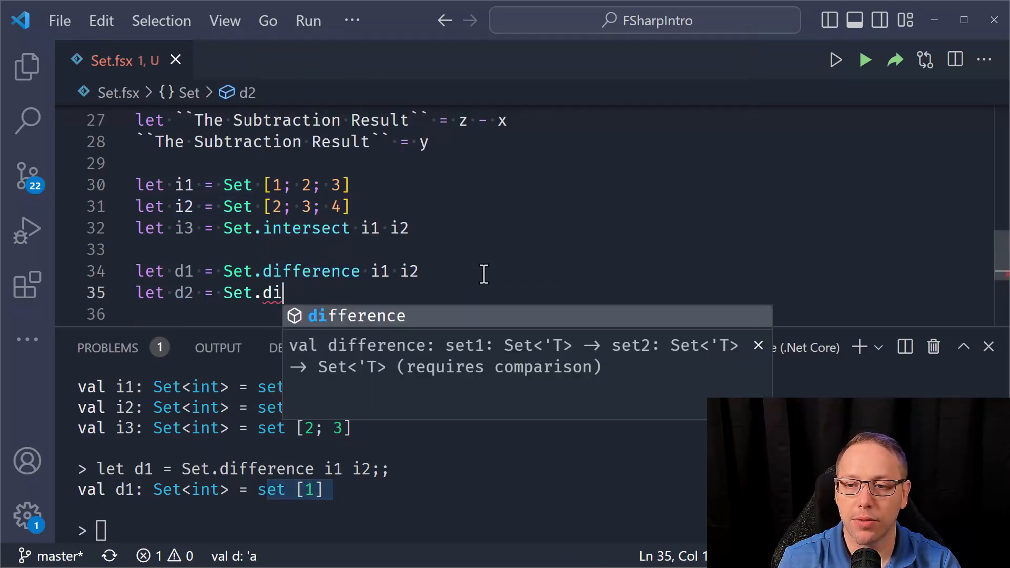
{"action": "type", "text": "fference i2"}
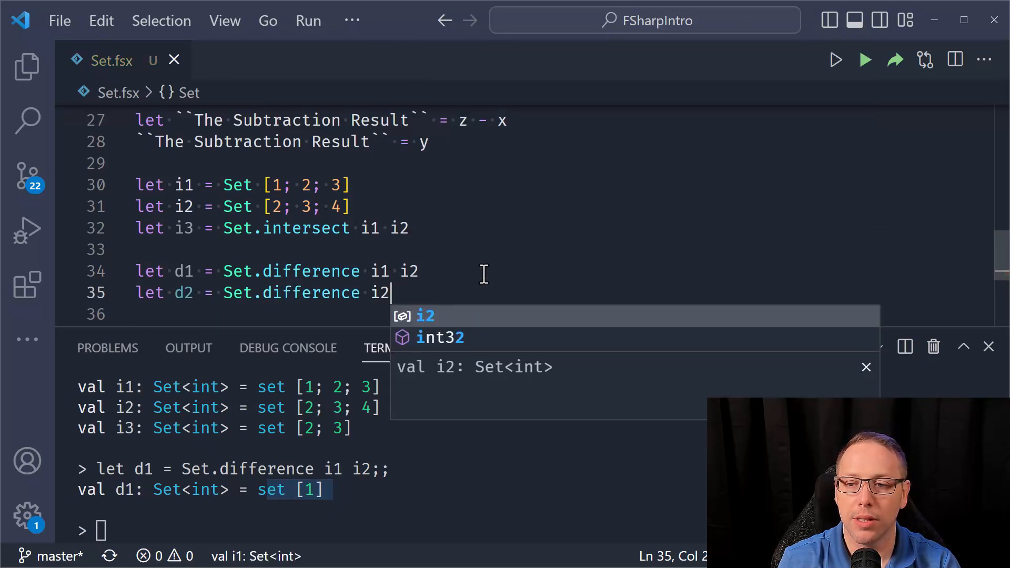
{"action": "type", "text": "i1"}
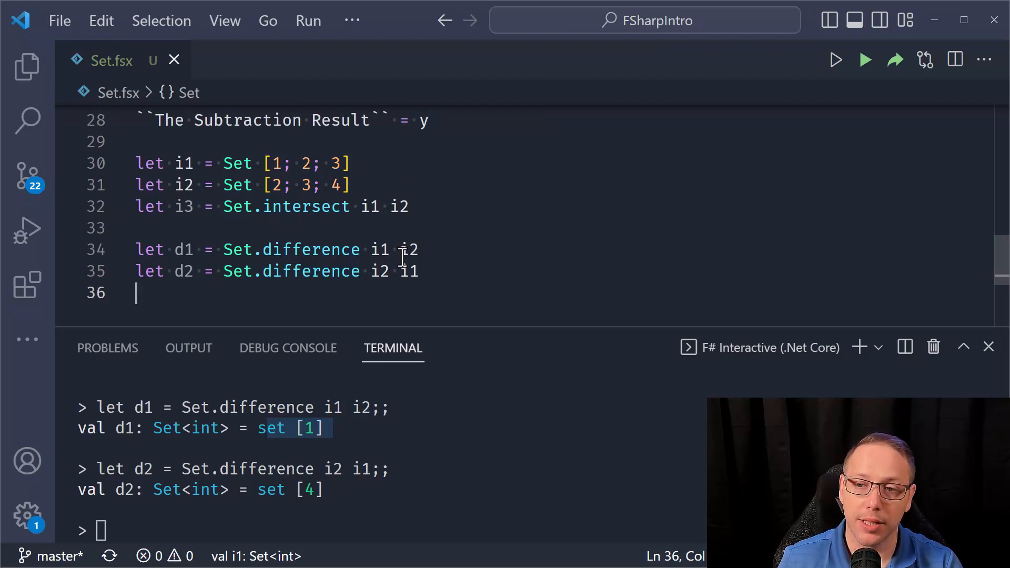
- Type Set. below d2 and scroll through the Set module's IntelliSense function list
{"action": "type", "text": "Set."}
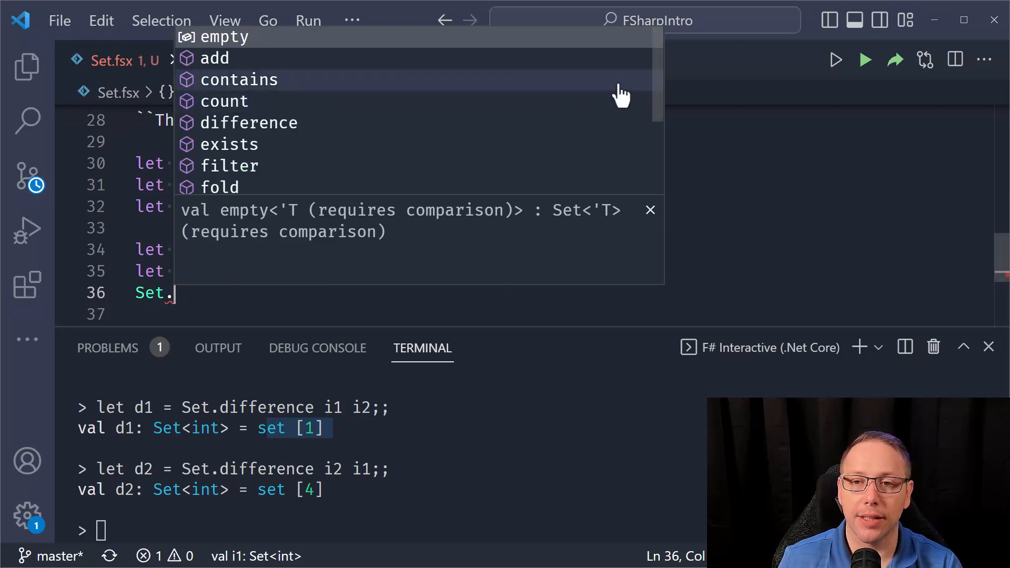
{"action": "mouse_move", "coordinate": [379, 107]}
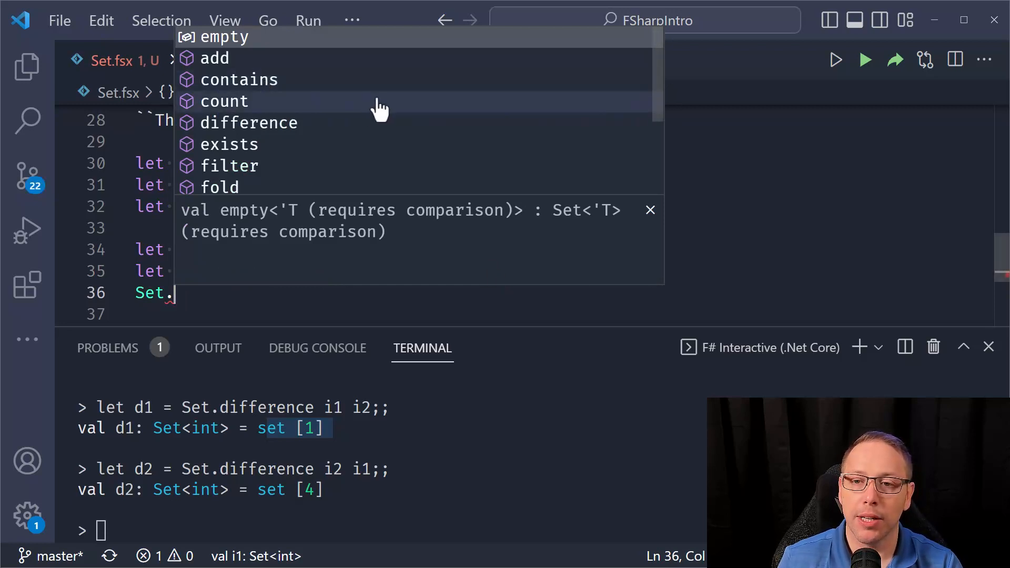
{"action": "scroll", "scroll_direction": "down", "scroll_amount": 3}
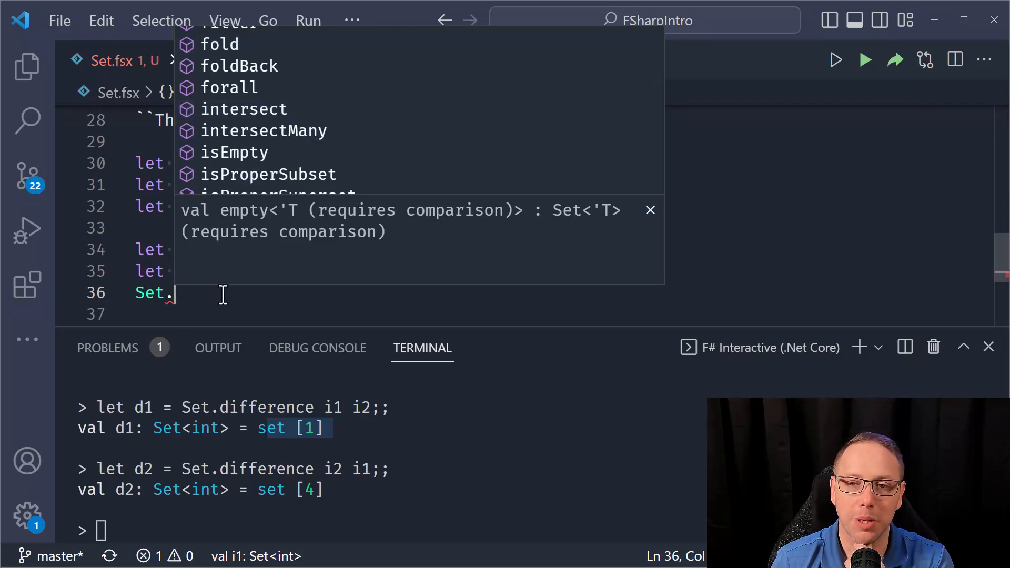
{"action": "mouse_move", "coordinate": [206, 296]}
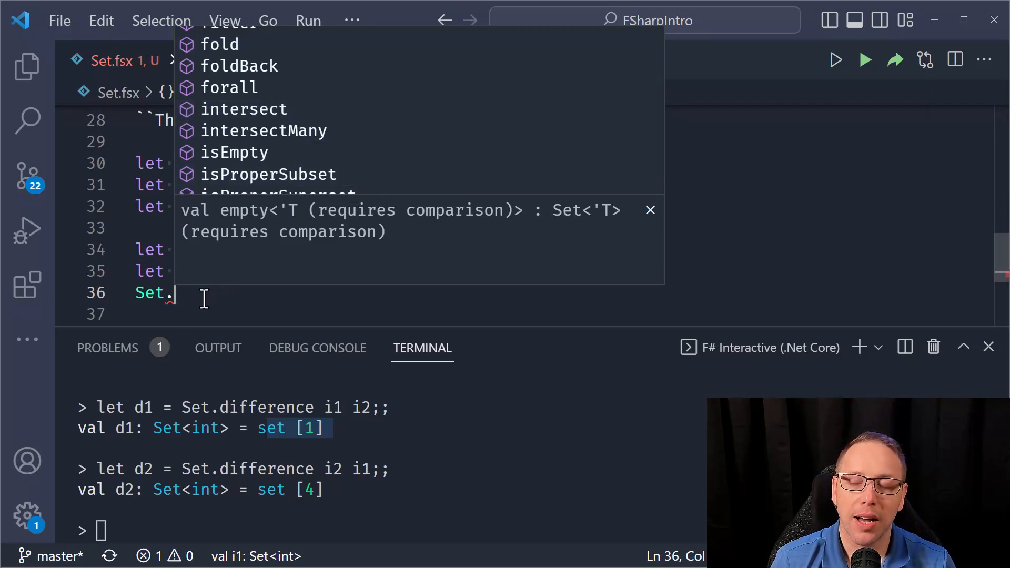